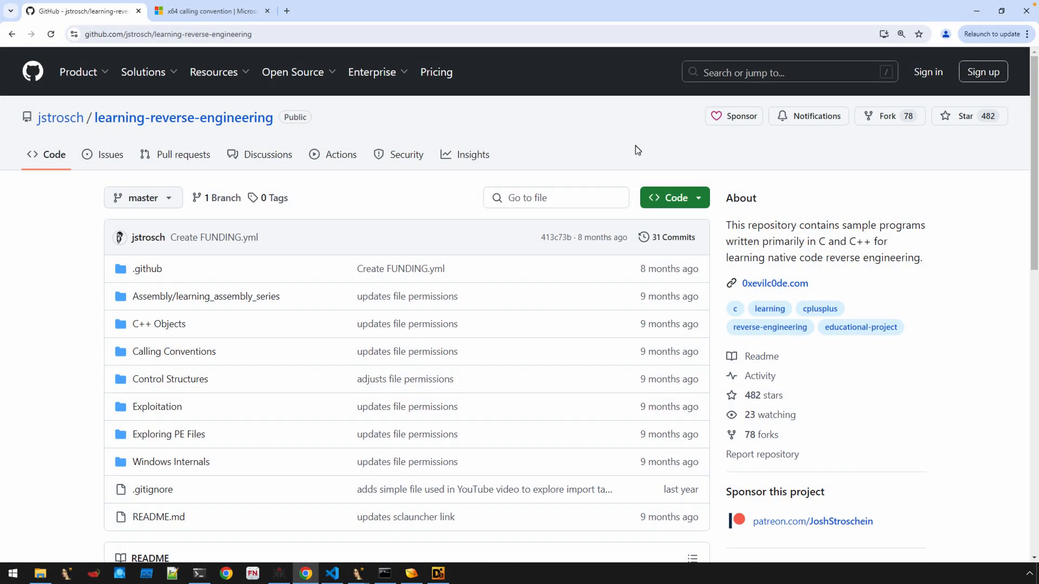
pyautogui.moveTo(375, 228)
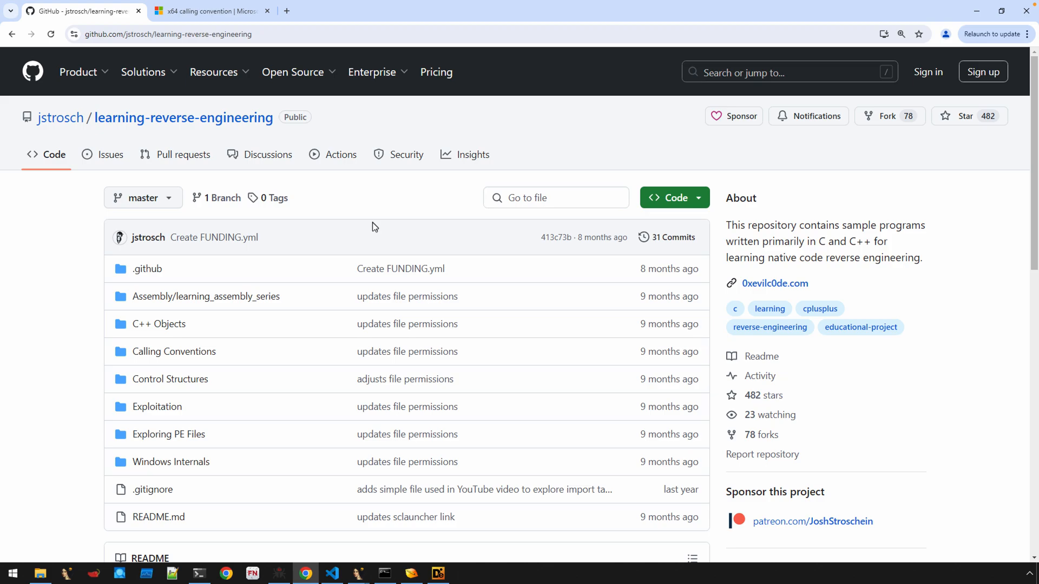
pyautogui.moveTo(407, 230)
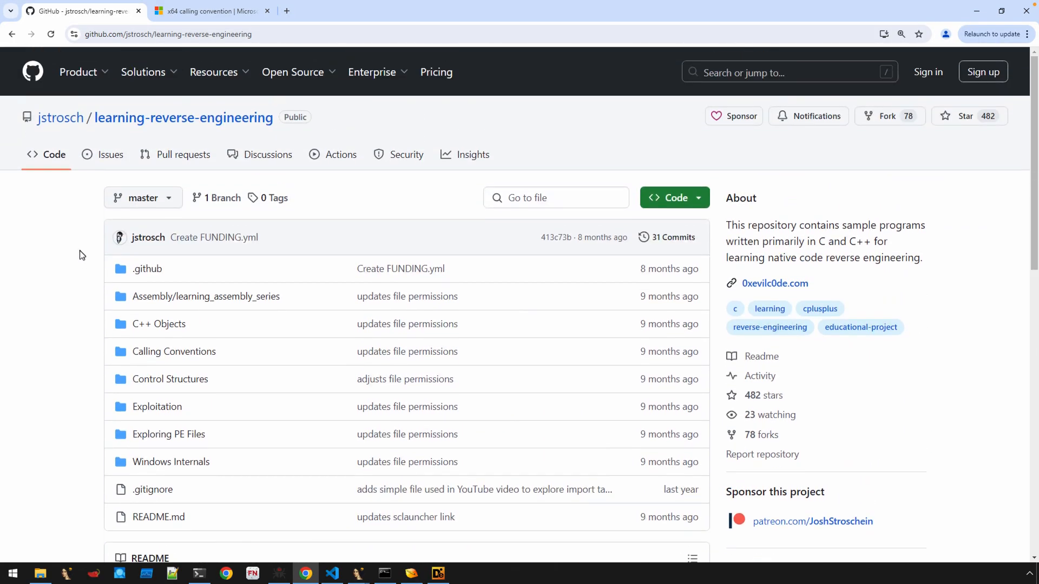
pyautogui.moveTo(182, 295)
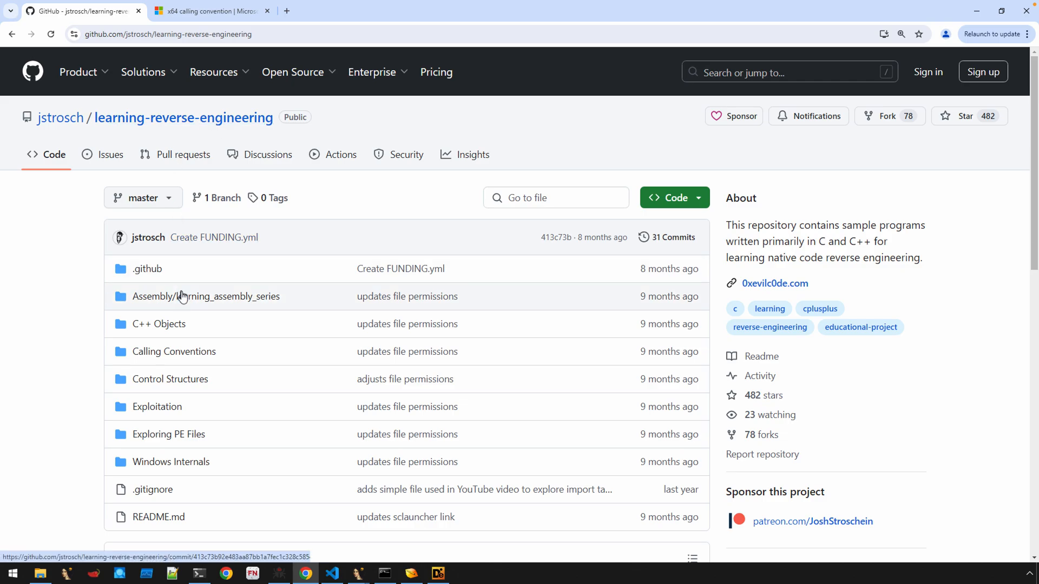
# Step: Open the Control Structures folder in the learning-reverse-engineering repository file list
pyautogui.scroll(-3)
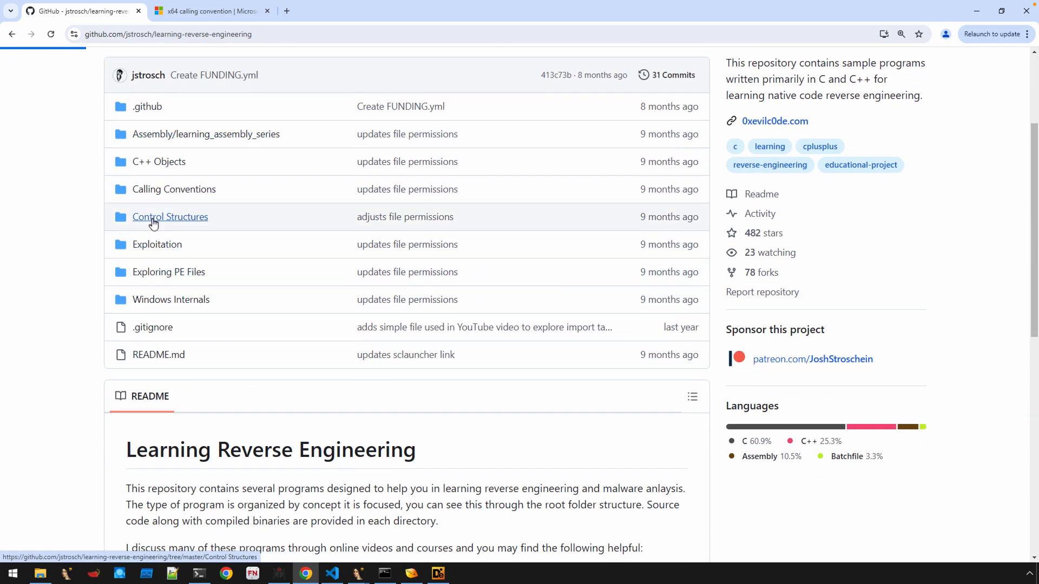
pyautogui.click(170, 217)
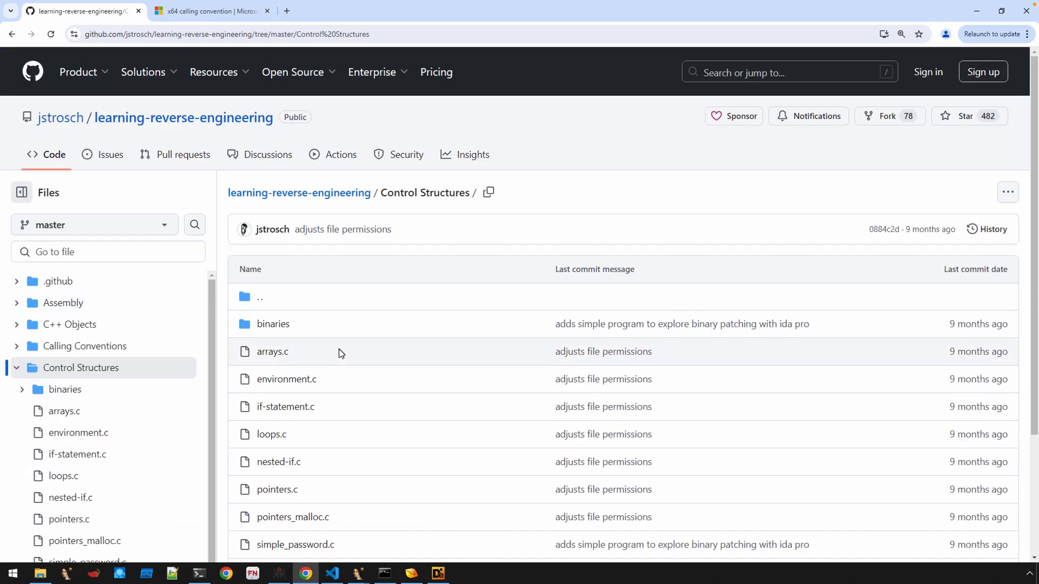
pyautogui.scroll(-3)
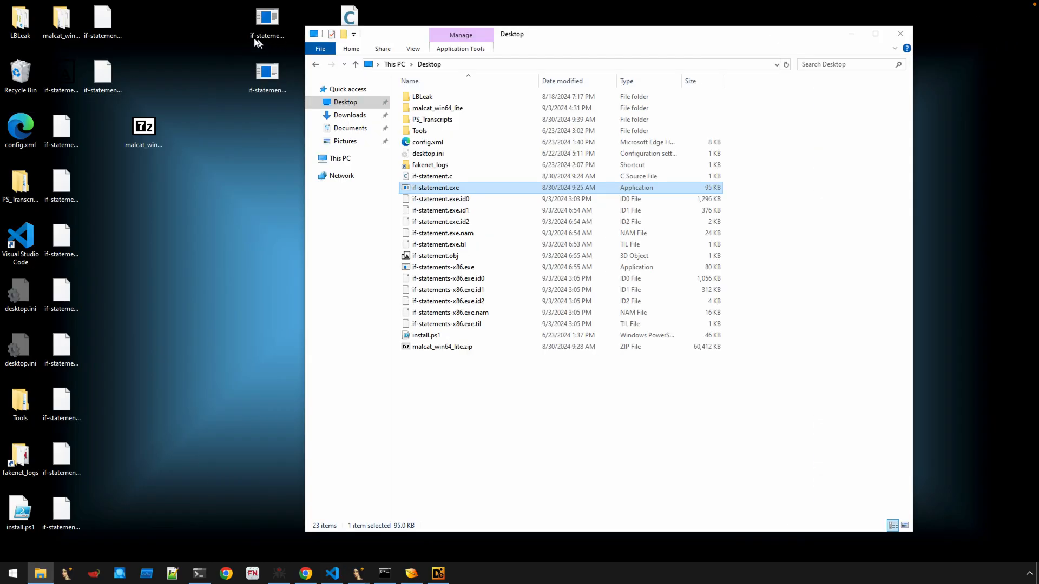
pyautogui.moveTo(268, 22)
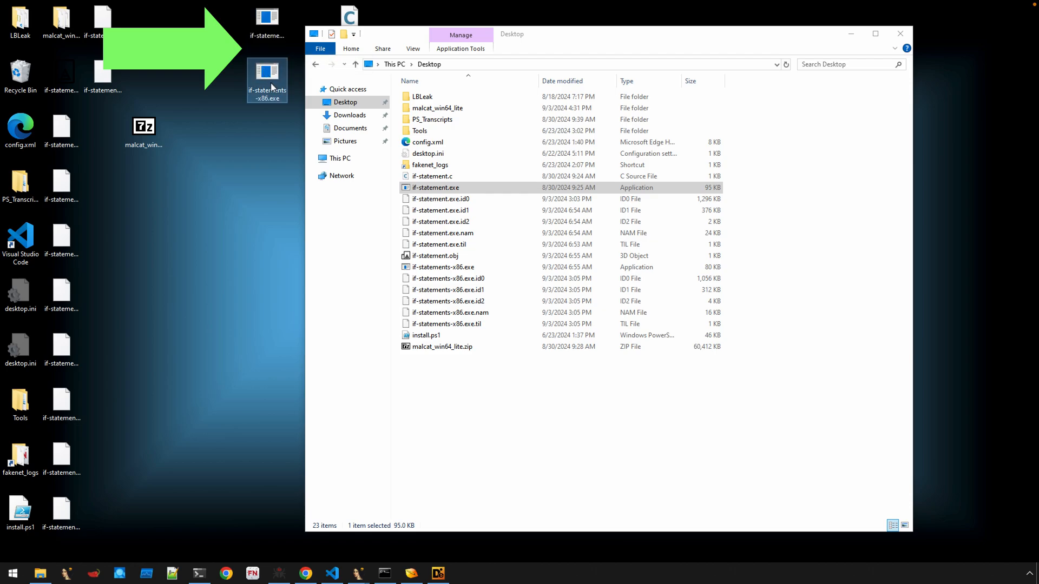
pyautogui.moveTo(273, 87)
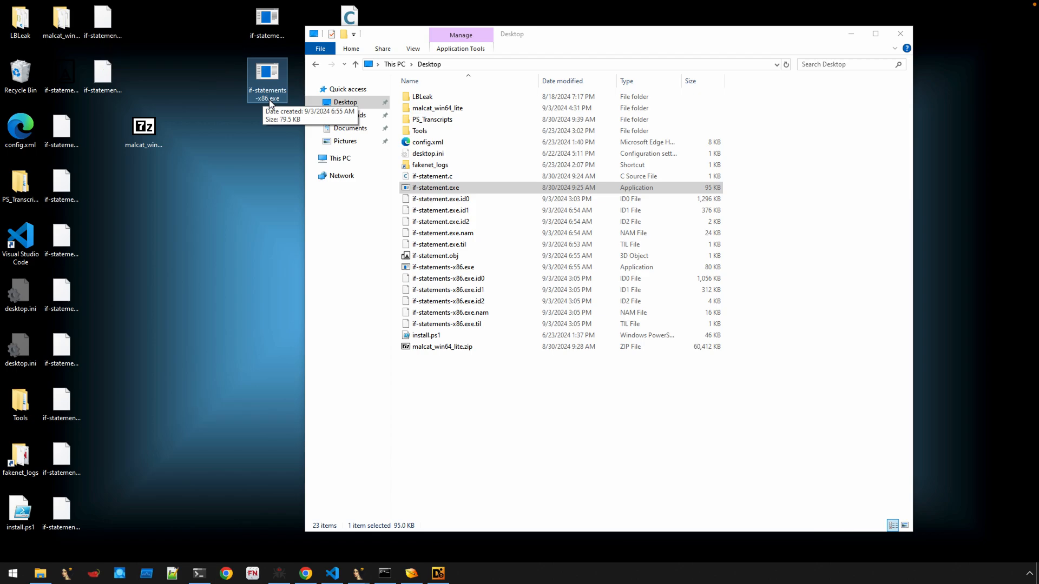
pyautogui.moveTo(263, 199)
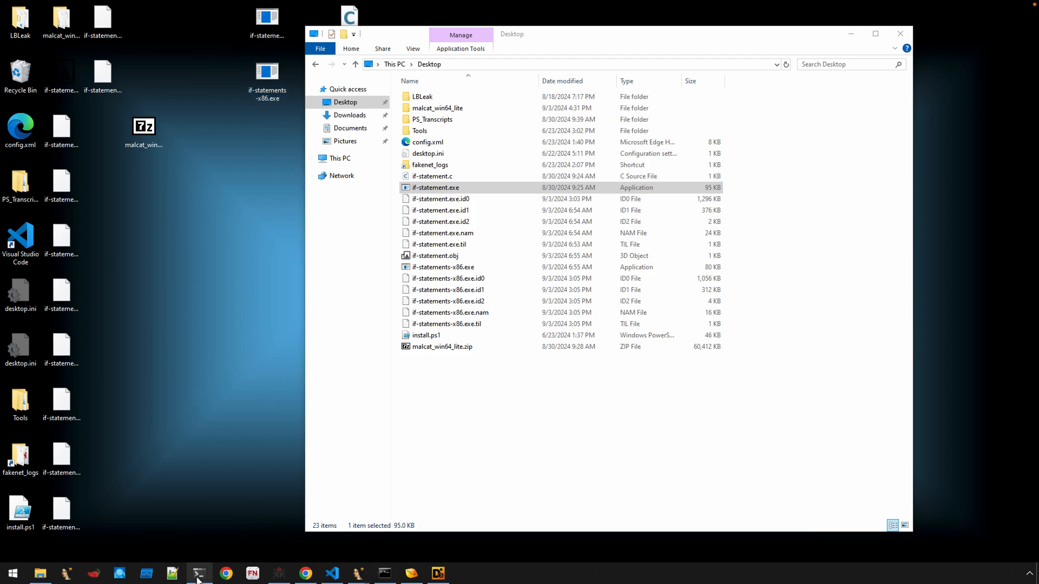
# Step: Run cl if-statement.c in the Developer Command Prompt to produce if-statement.exe
pyautogui.click(199, 573)
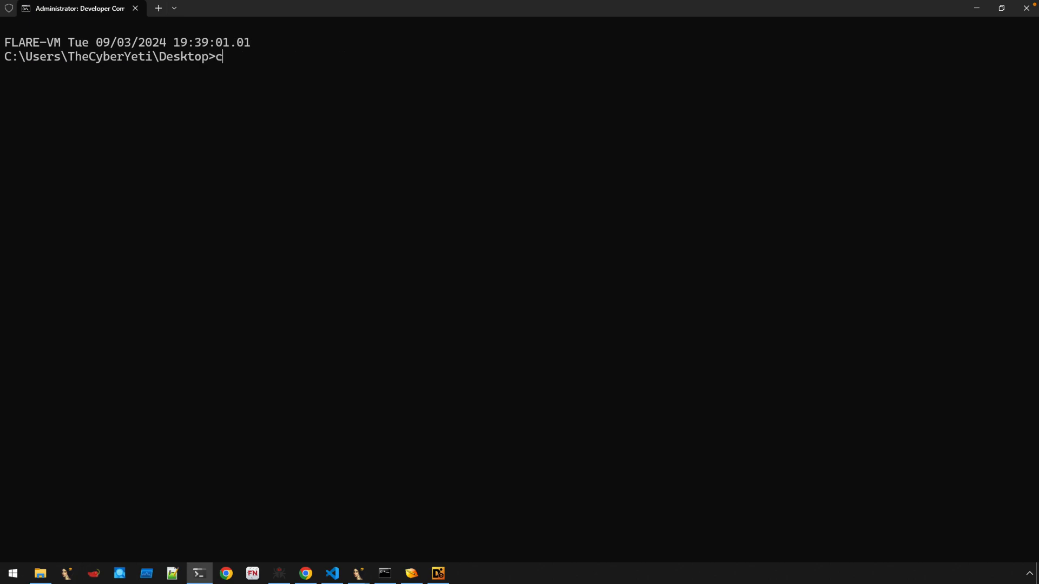
pyautogui.write('l if-statement.c')
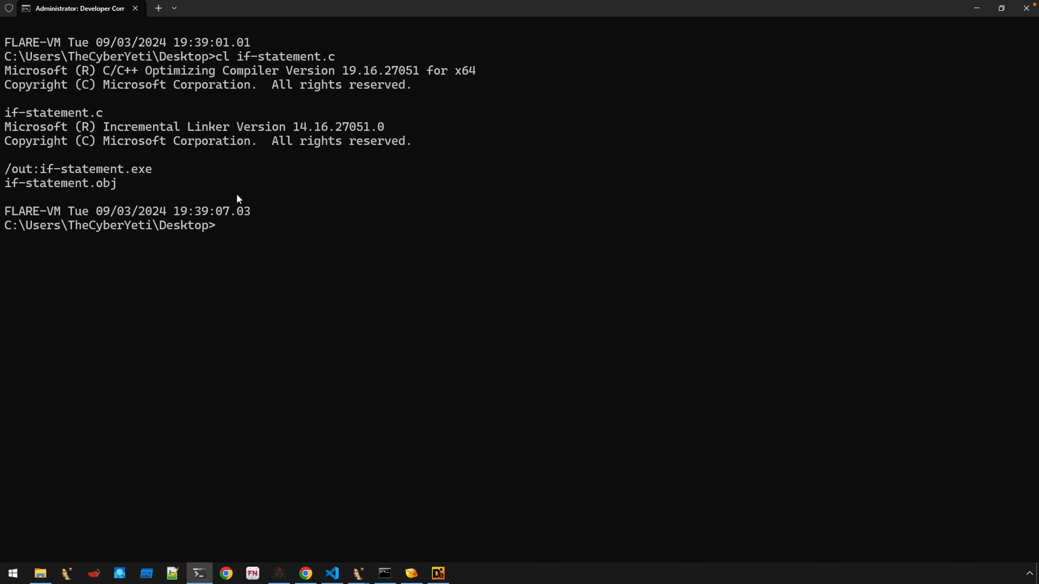
pyautogui.moveTo(263, 199)
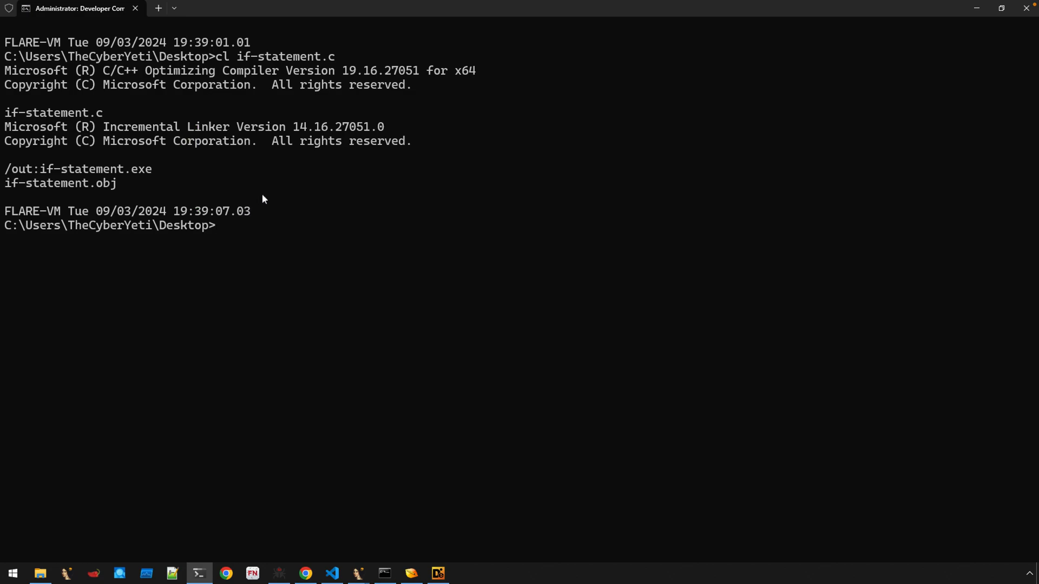
pyautogui.moveTo(818, 161)
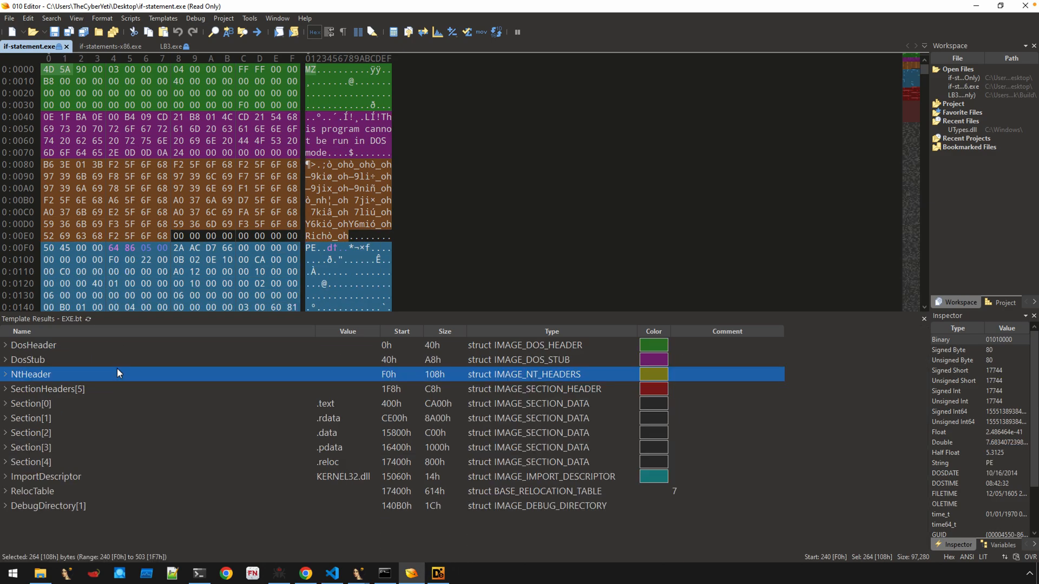
pyautogui.moveTo(62, 369)
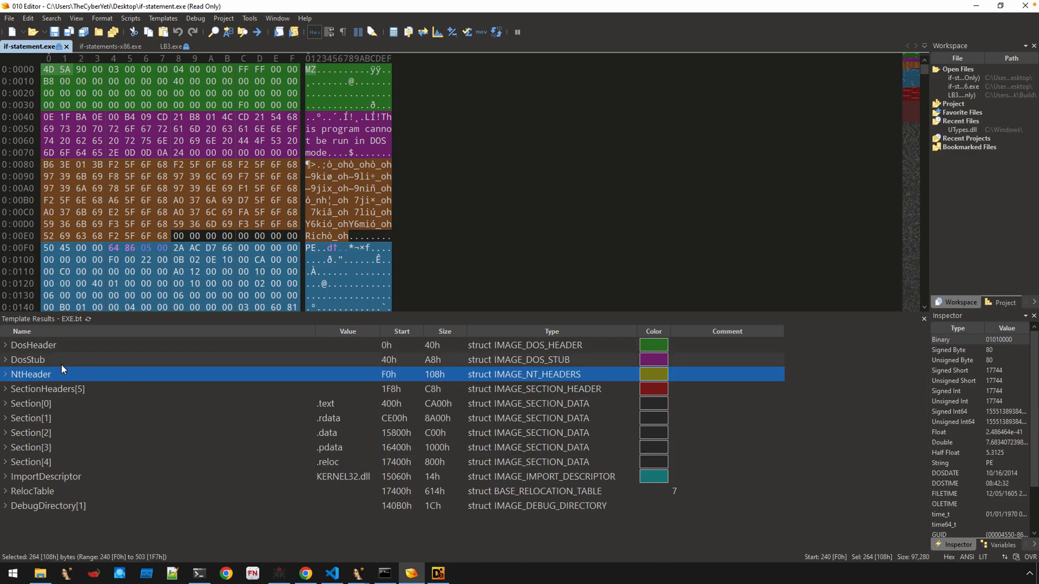
pyautogui.moveTo(8, 374)
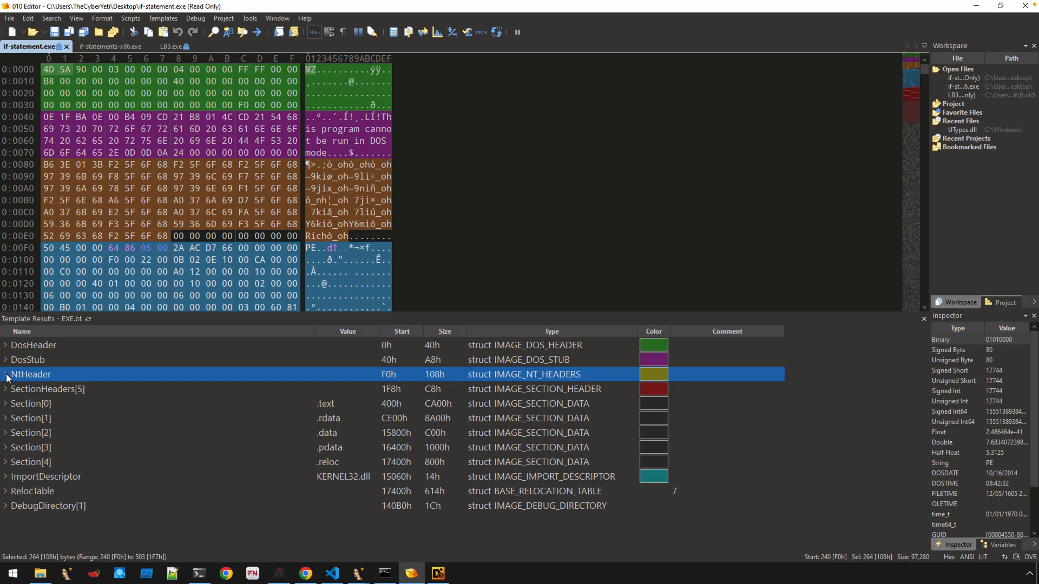
# Step: Expand OptionalHeader in the EXE template and mark AddressOfEntryPoint, 12A0h
pyautogui.click(7, 374)
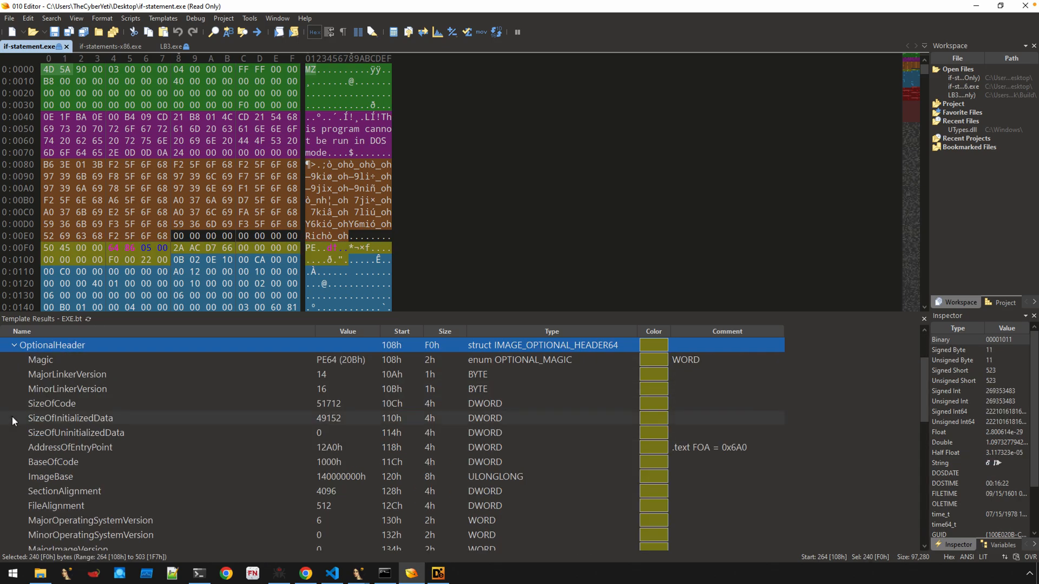
pyautogui.click(69, 448)
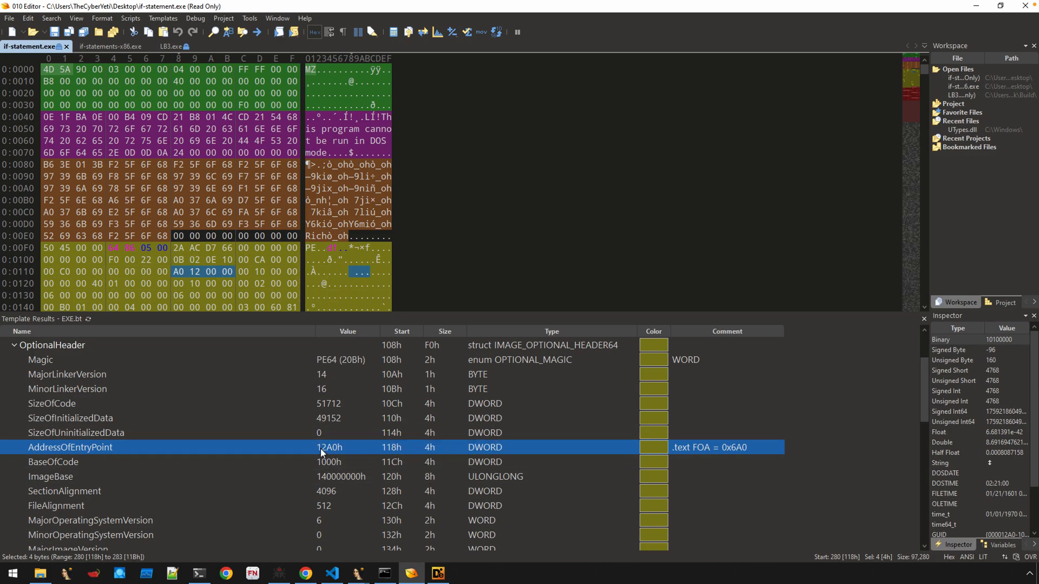
pyautogui.moveTo(333, 452)
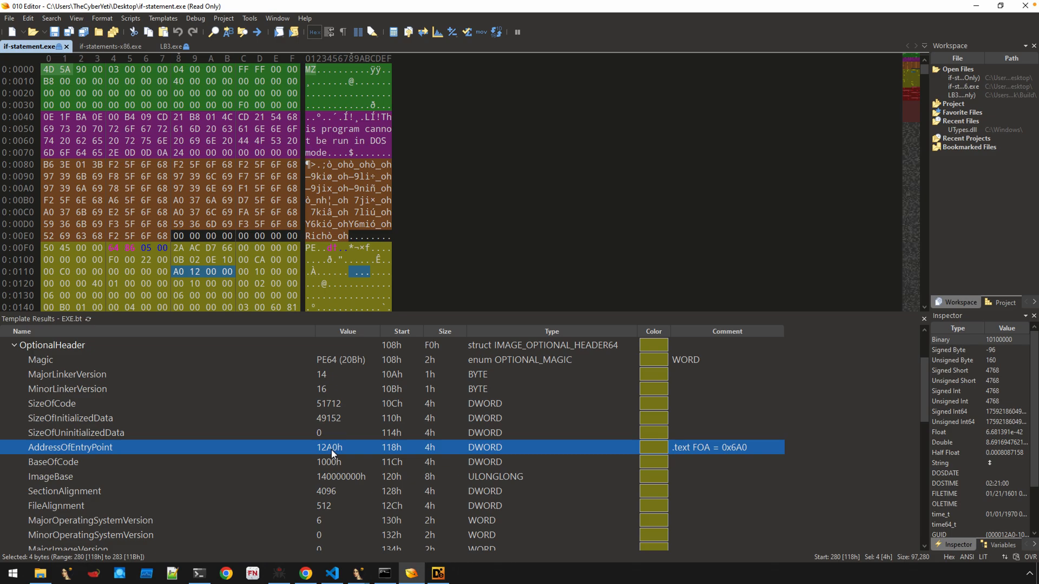
pyautogui.moveTo(176, 491)
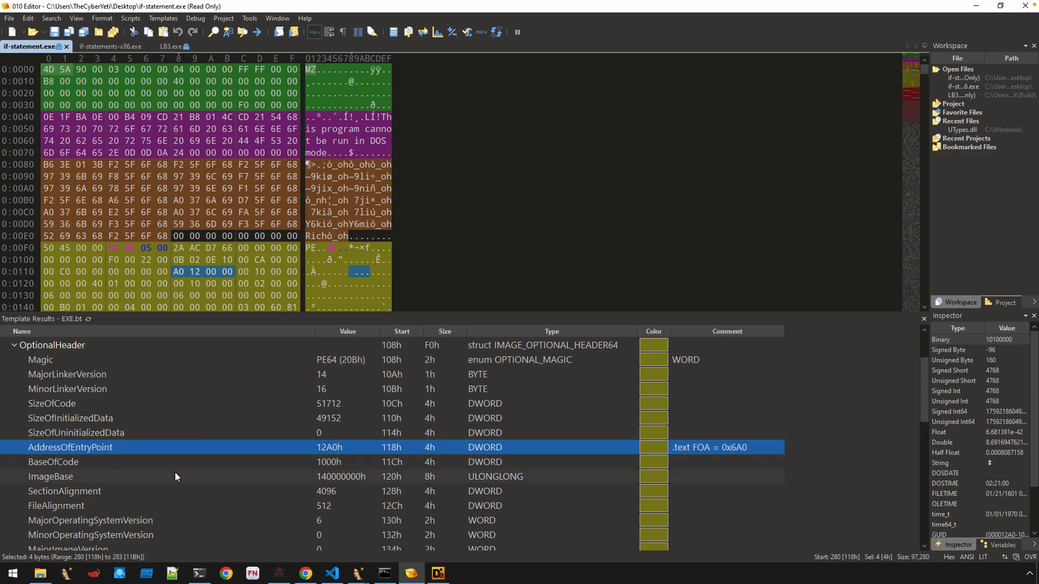
# Step: Mark the ImageBase row showing 140000000h in the optional header results
pyautogui.click(50, 476)
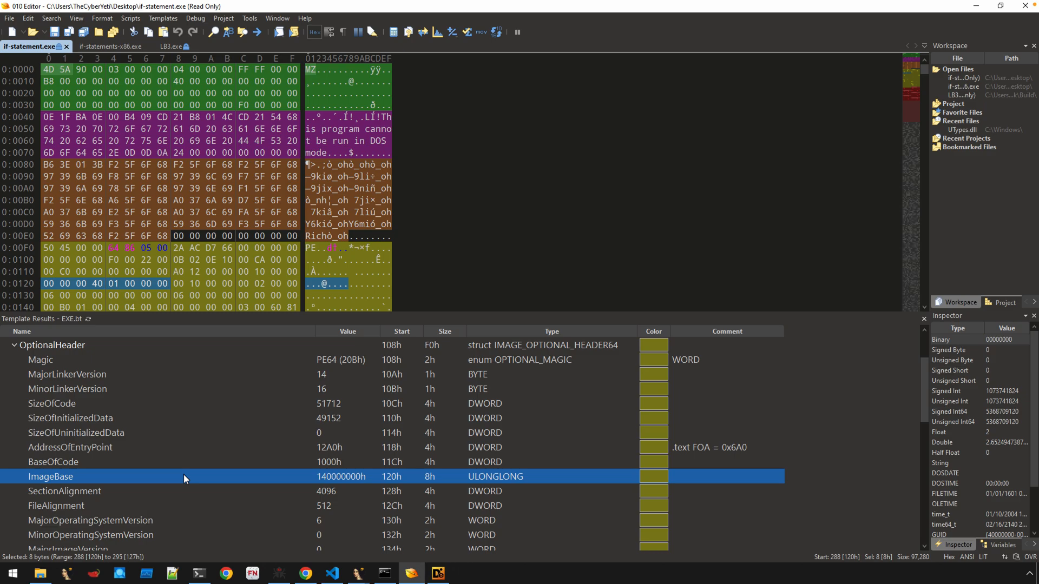
pyautogui.moveTo(179, 478)
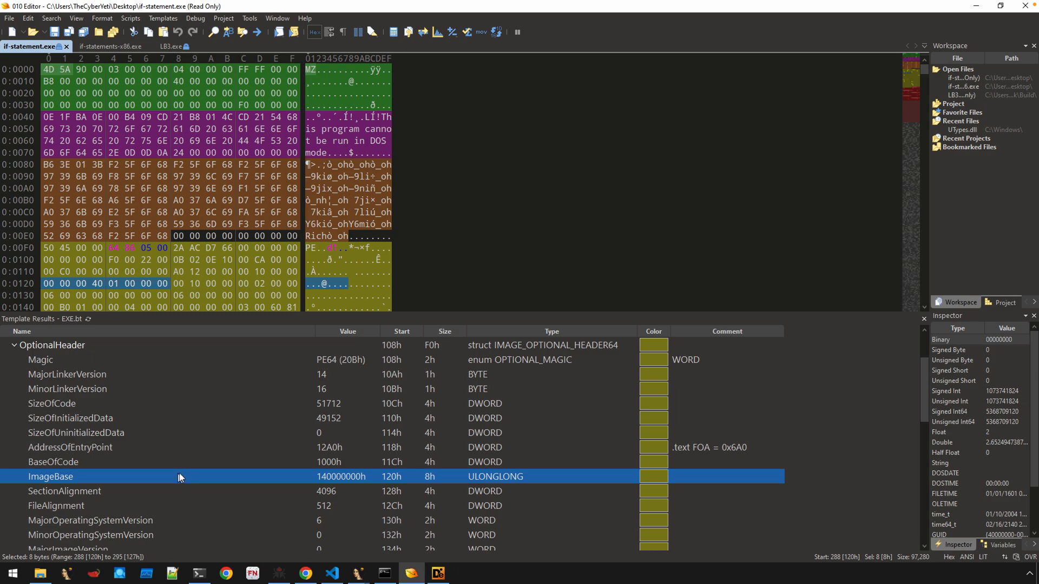
pyautogui.moveTo(127, 480)
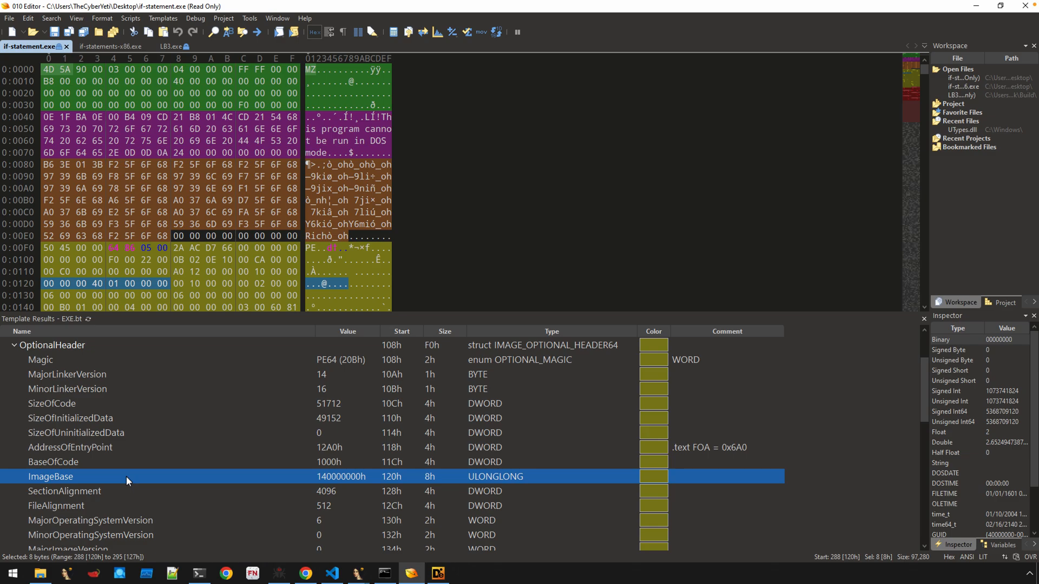
pyautogui.moveTo(150, 341)
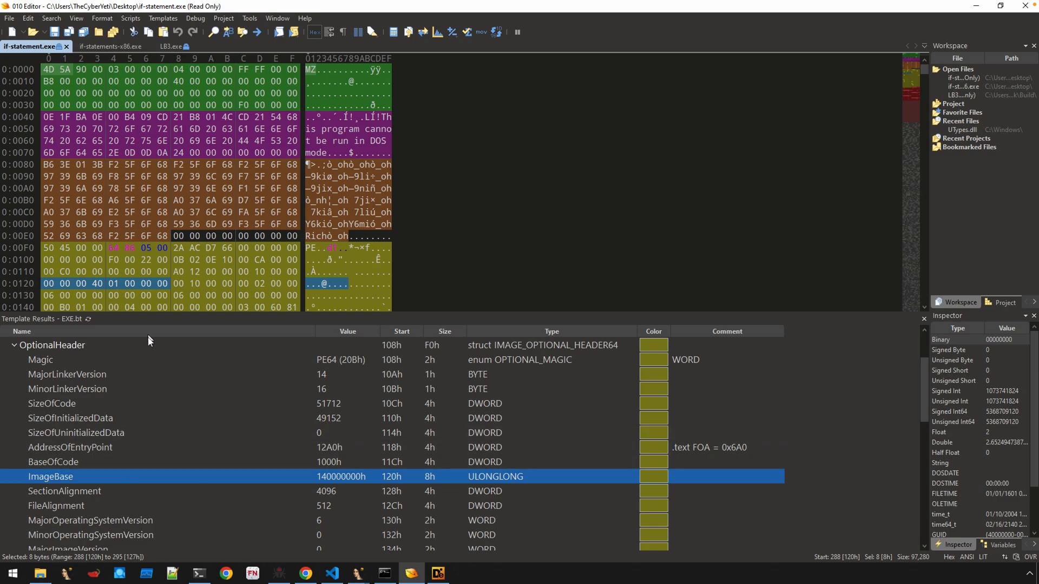
pyautogui.click(106, 46)
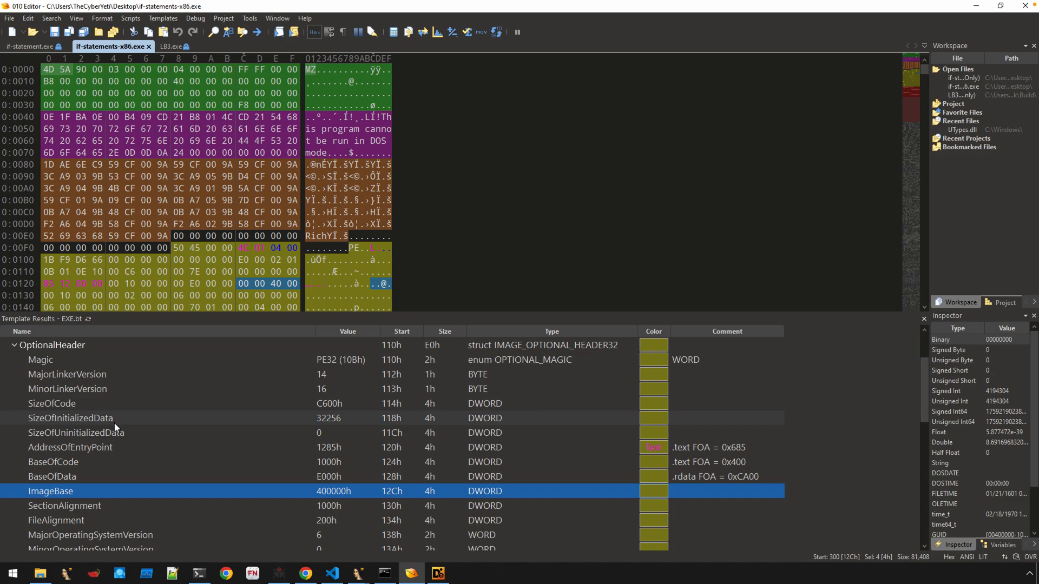
pyautogui.click(52, 345)
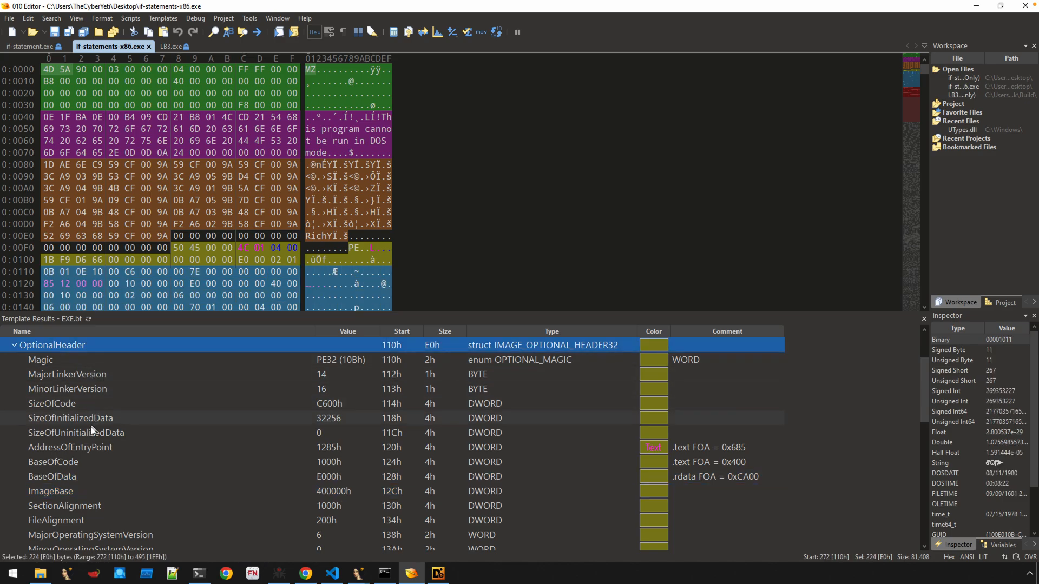
pyautogui.click(70, 448)
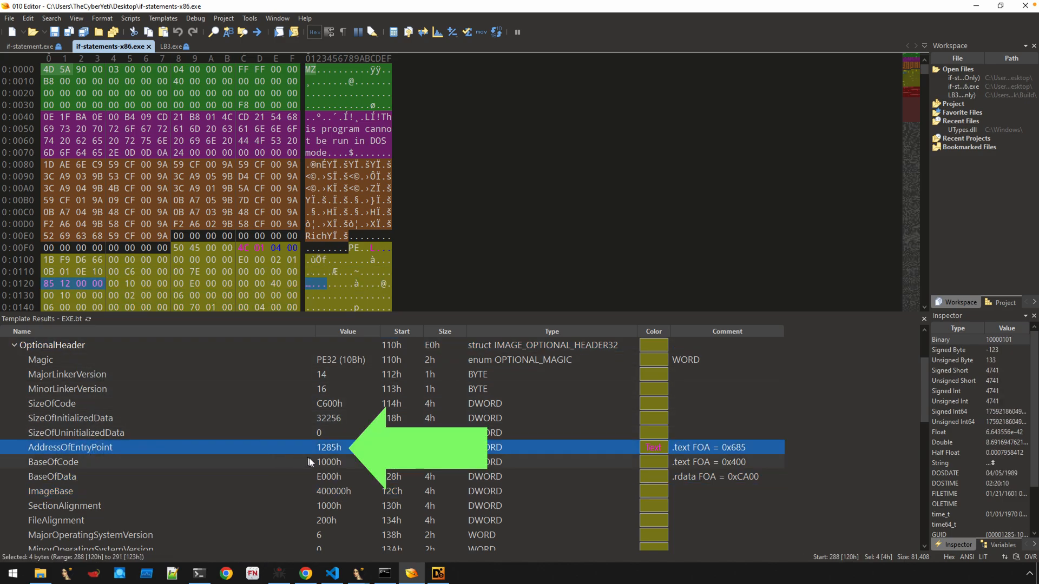
pyautogui.moveTo(340, 456)
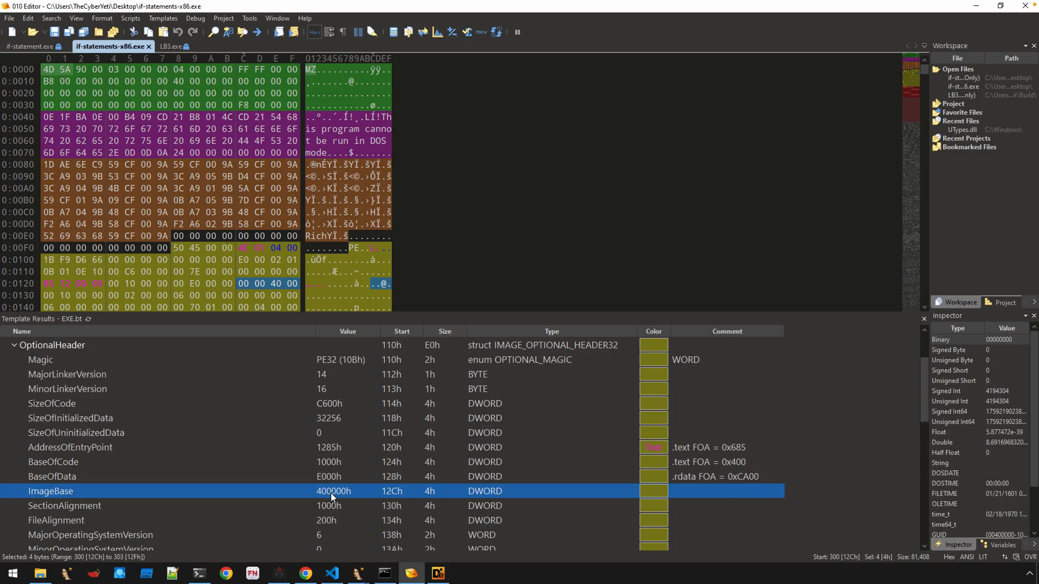
pyautogui.moveTo(361, 515)
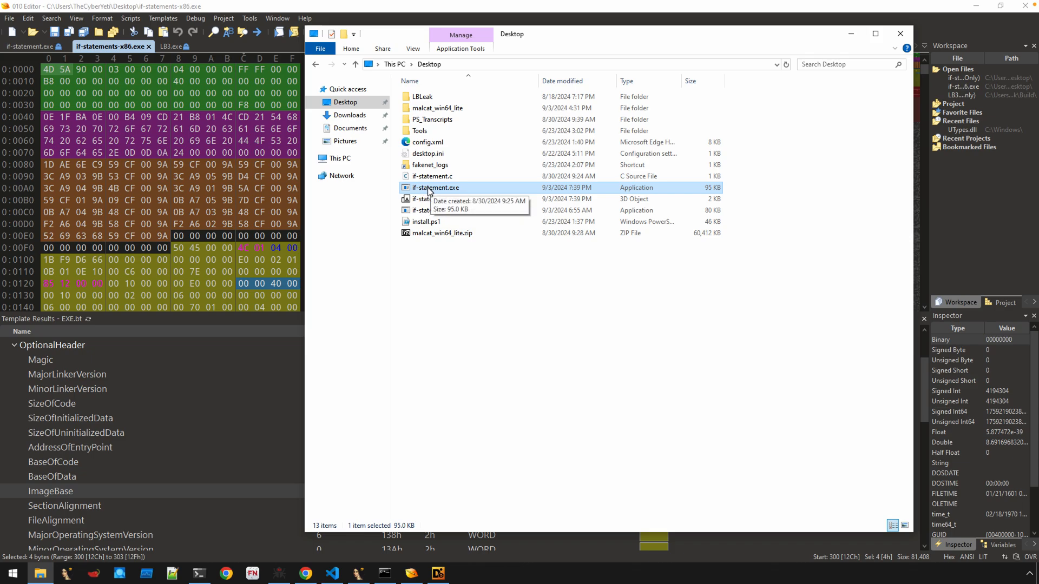
# Step: Load if-statement.exe into IDA from File Explorer, accepting the 64-bit PE loader settings
pyautogui.rightClick(429, 188)
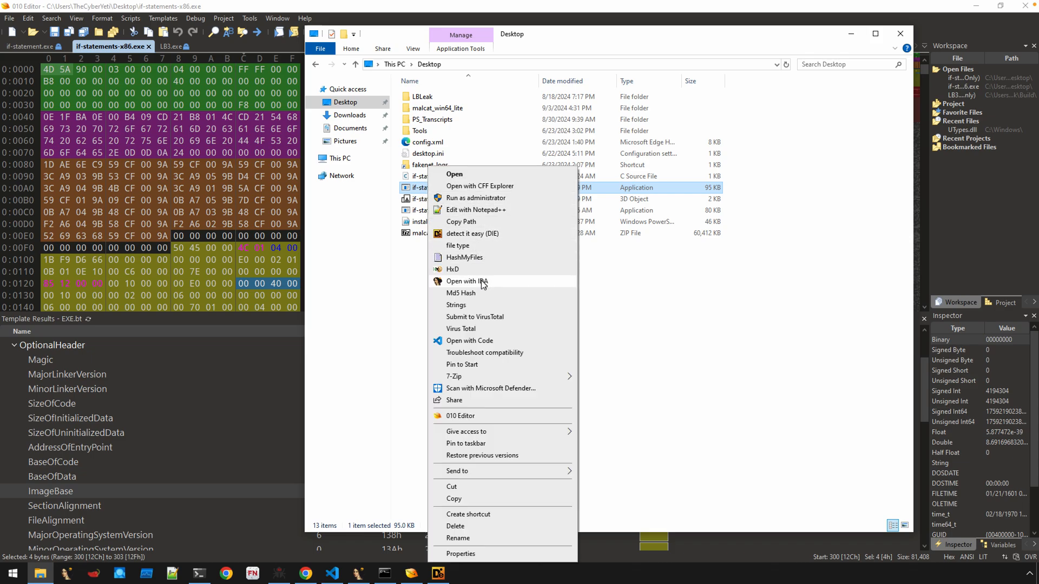
pyautogui.click(468, 282)
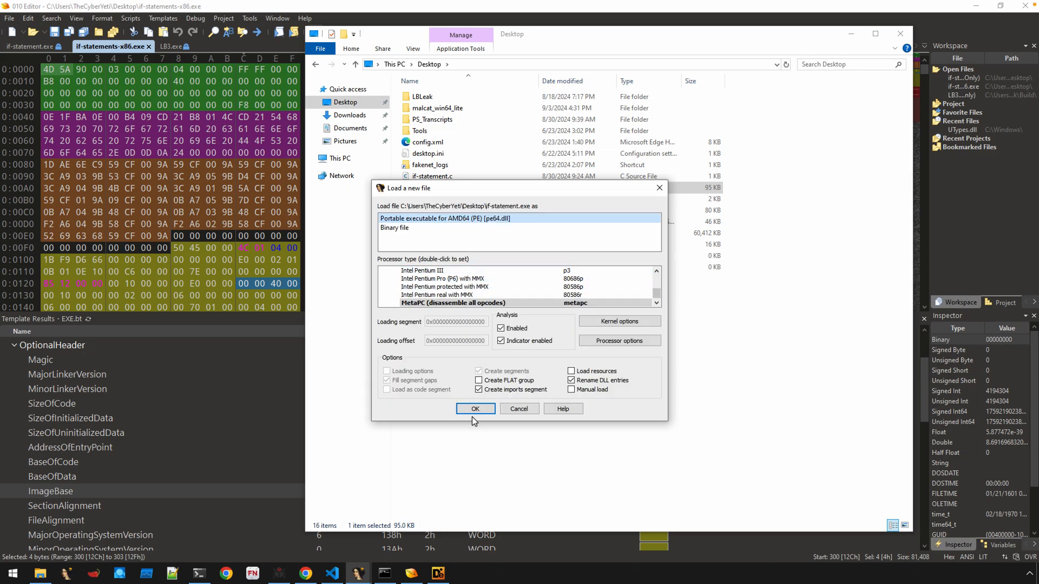
pyautogui.click(475, 409)
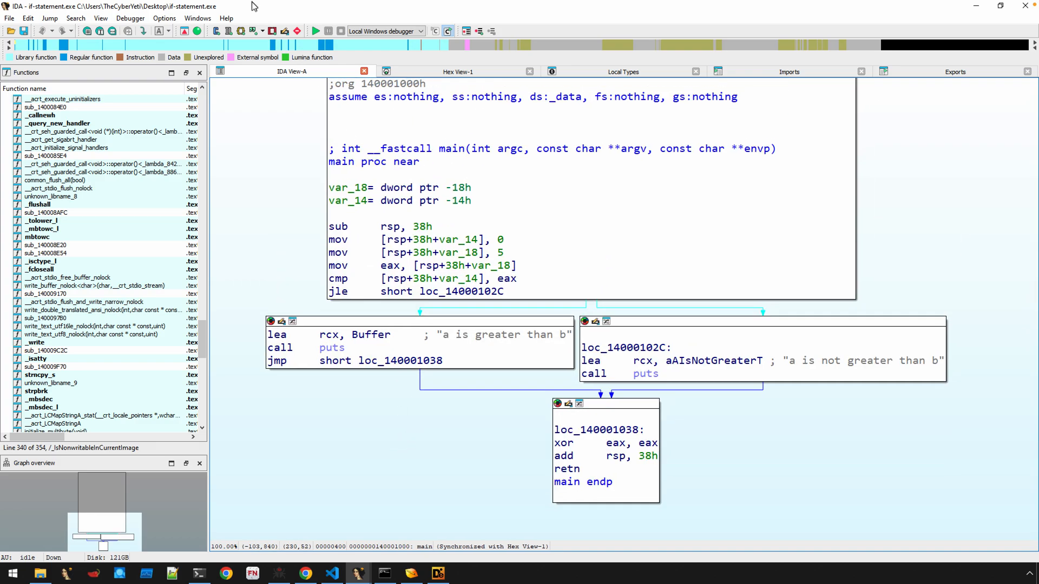
# Step: Enable line prefixes so main's graph shows full .text addresses from 140001000
pyautogui.click(165, 17)
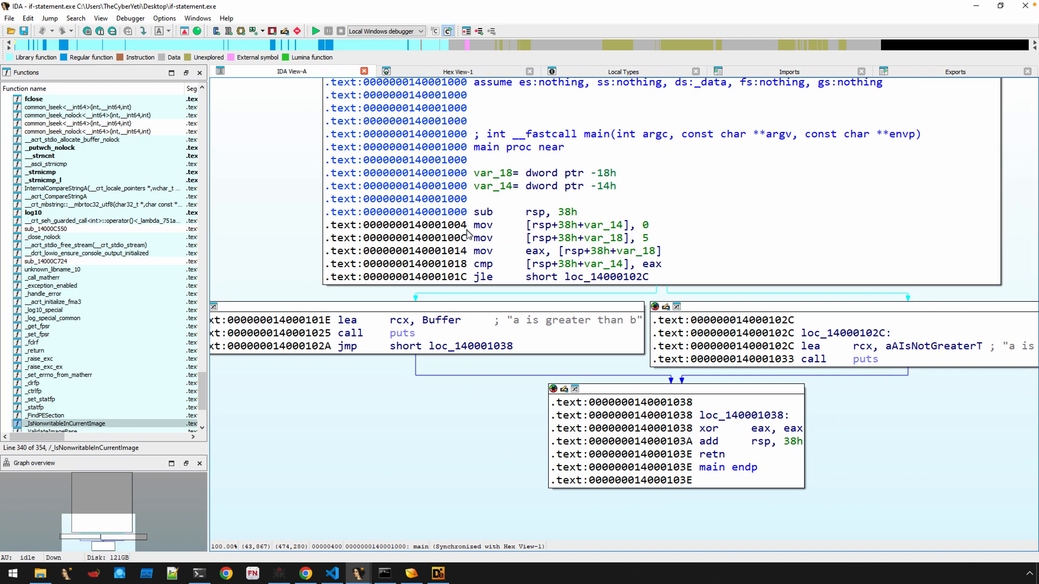
pyautogui.click(428, 212)
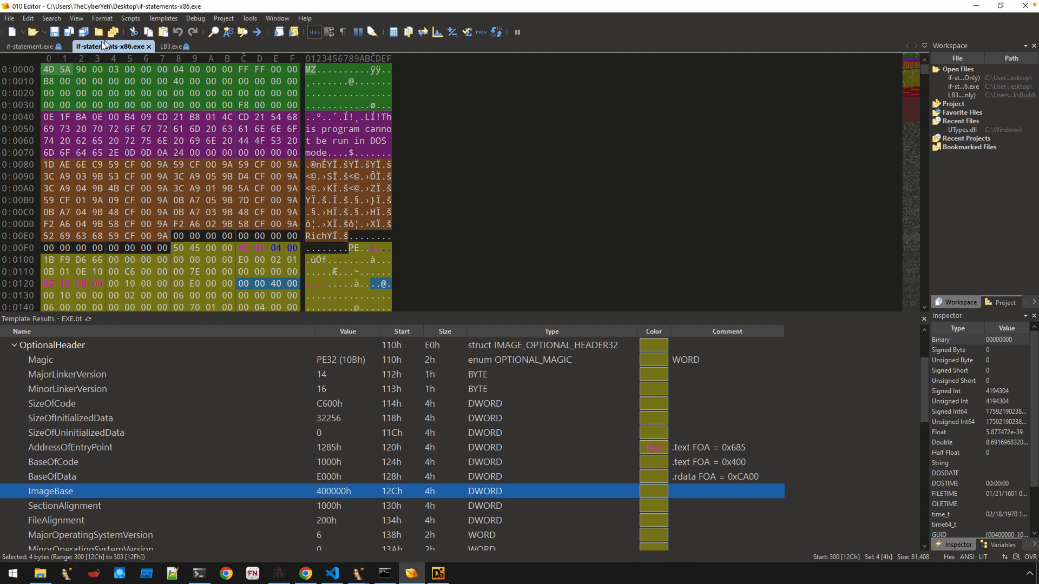
# Step: Switch to the 64-bit if-statement.exe tab and mark AddressOfEntryPoint 12A0h
pyautogui.click(27, 46)
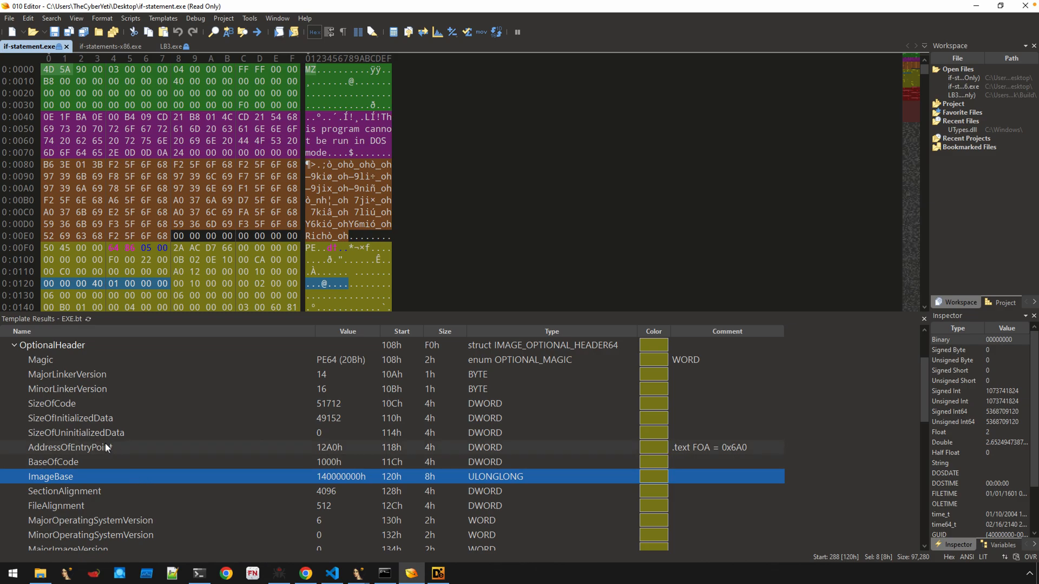
pyautogui.click(69, 448)
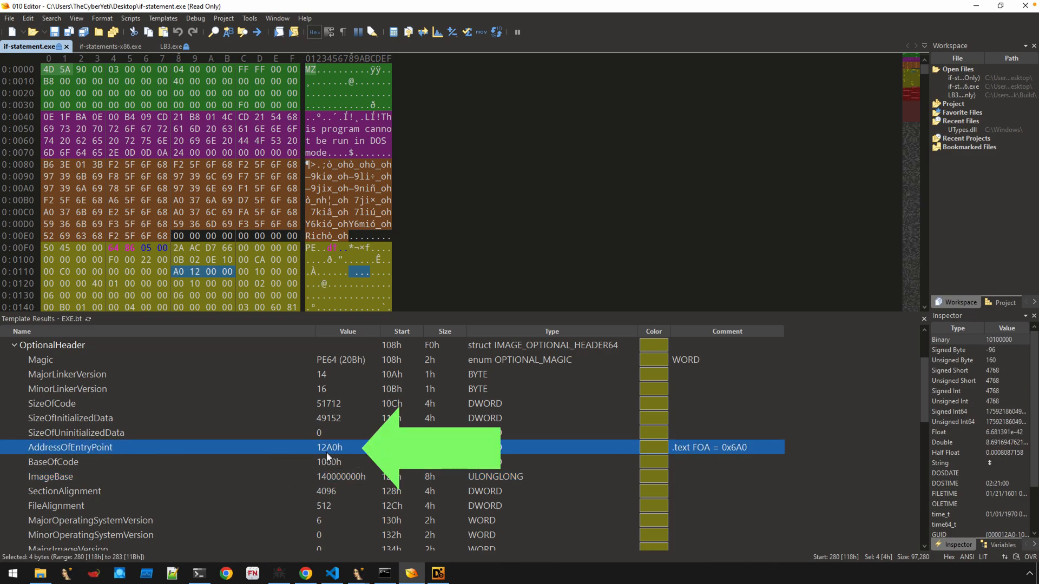
pyautogui.moveTo(337, 453)
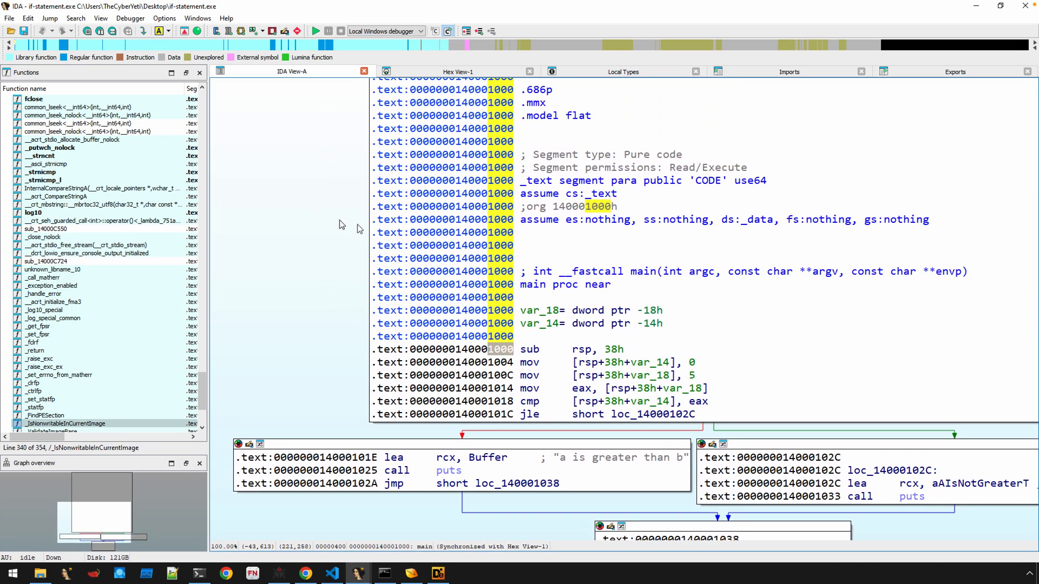
# Step: List xrefs to main and jump to its call at 14000122B in __scrt_common_main_seh
pyautogui.click(533, 285)
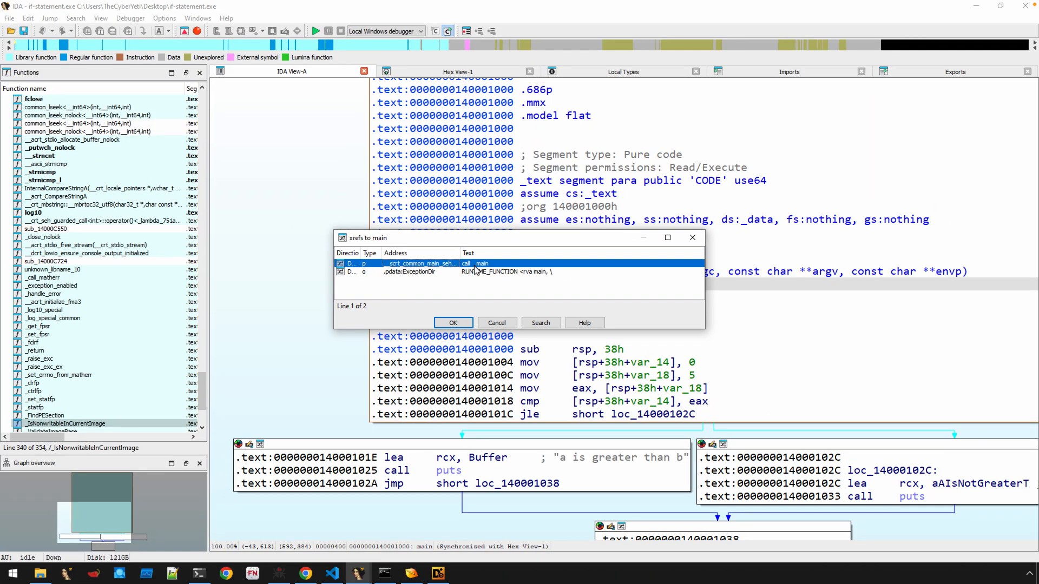
pyautogui.click(453, 323)
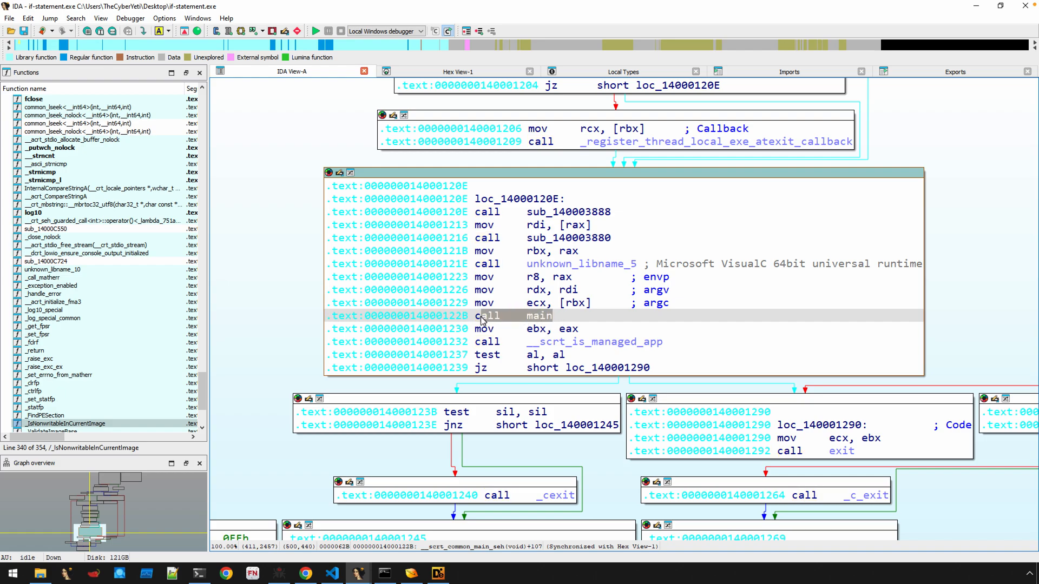
pyautogui.moveTo(478, 323)
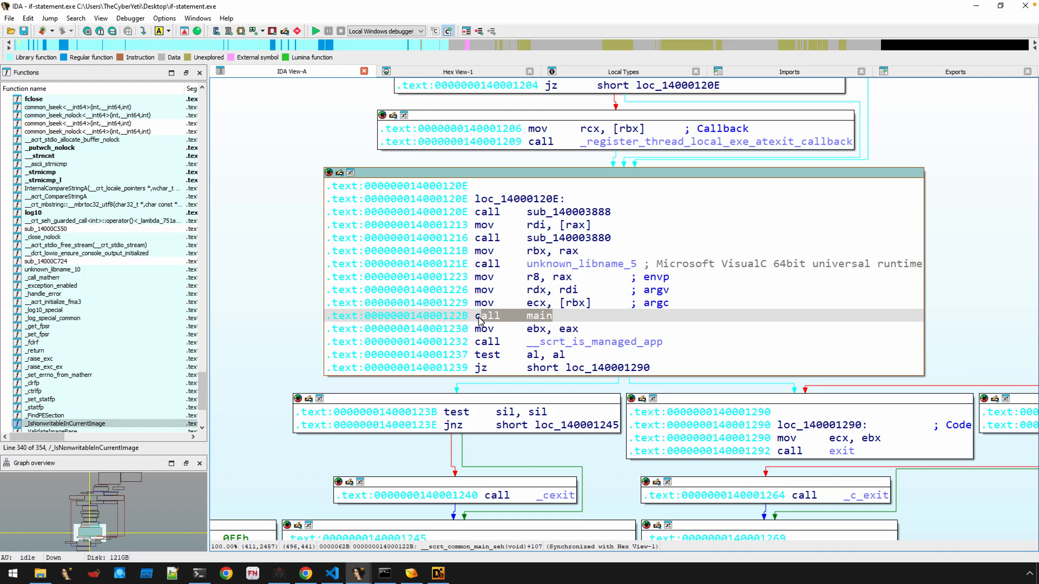
pyautogui.moveTo(494, 293)
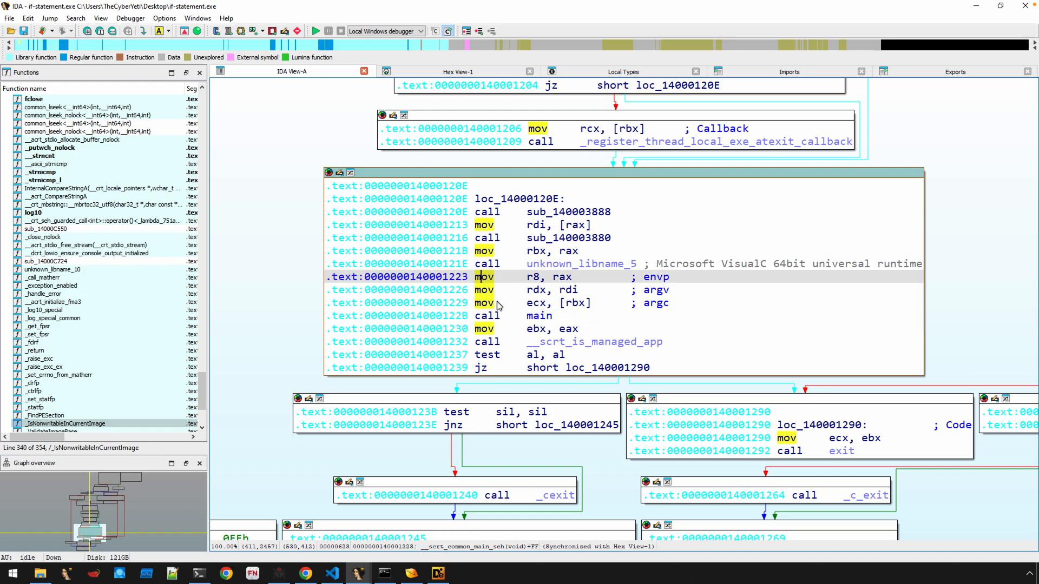
pyautogui.moveTo(498, 316)
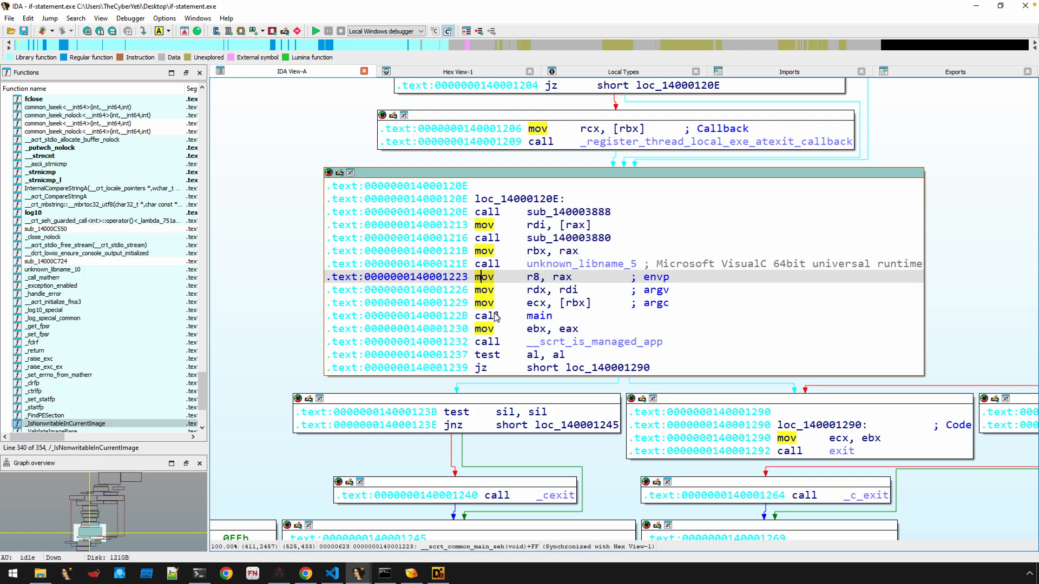
pyautogui.moveTo(527, 307)
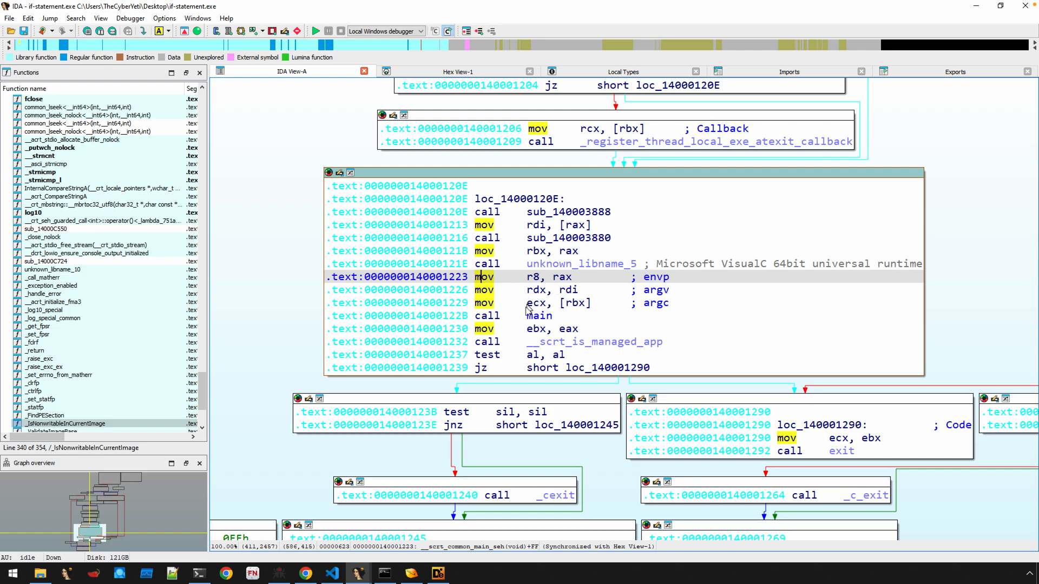
pyautogui.moveTo(502, 307)
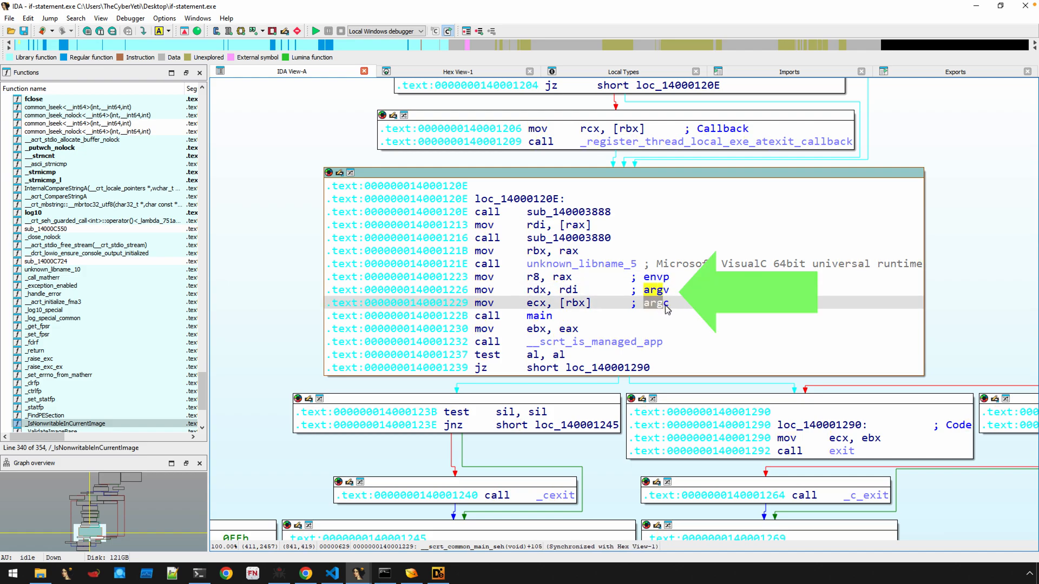
pyautogui.moveTo(496, 318)
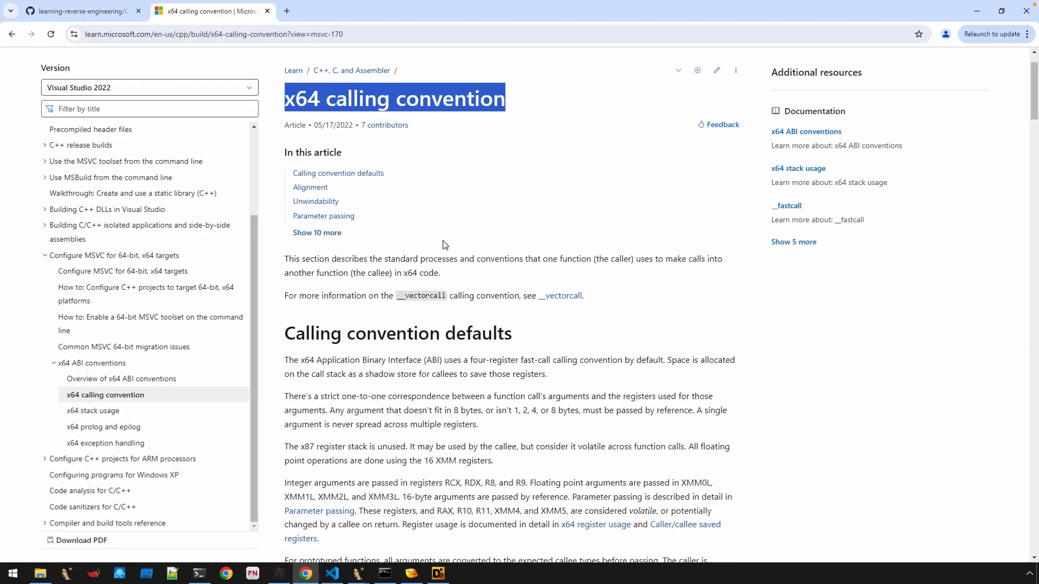
# Step: Highlight the Parameter passing rule that the first four arguments go in registers, noting R8
pyautogui.scroll(-3)
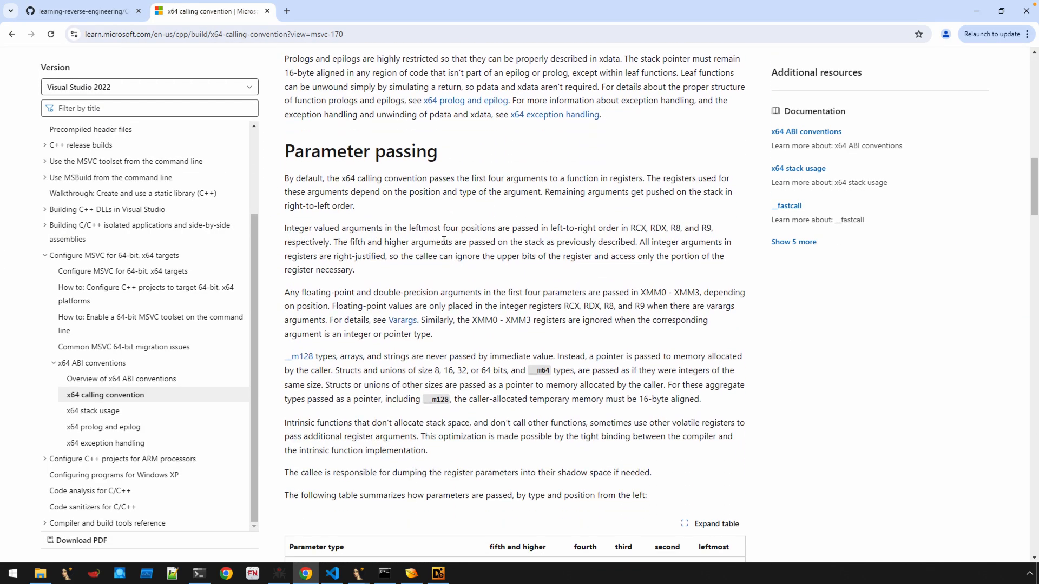
pyautogui.doubleClick(361, 151)
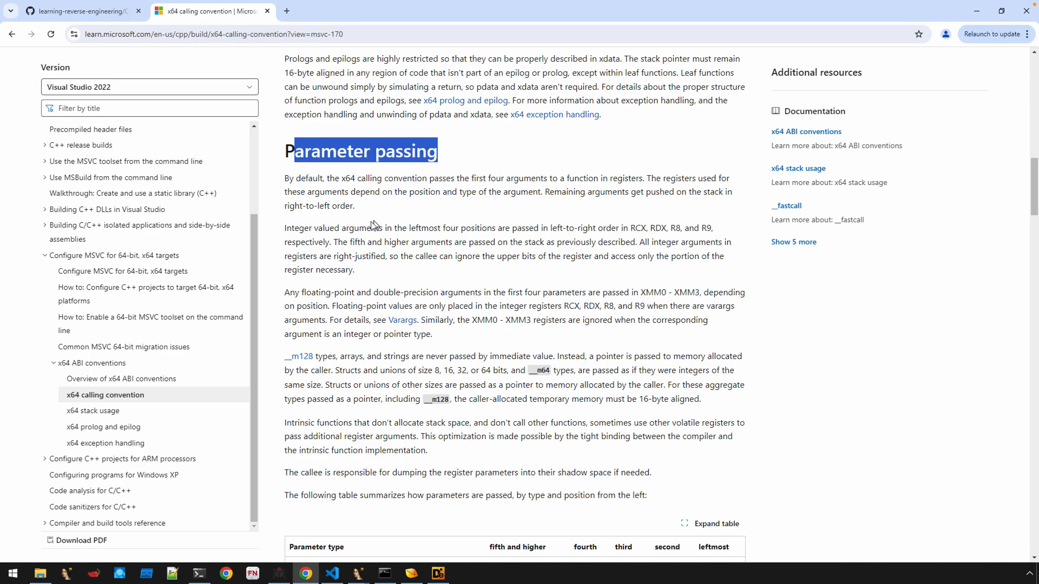
pyautogui.moveTo(349, 282)
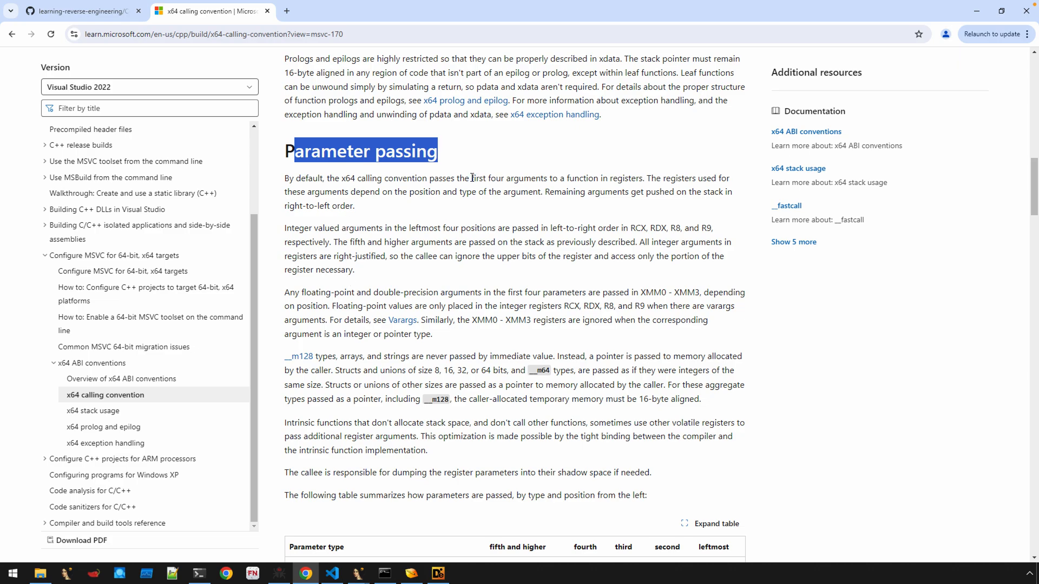
pyautogui.moveTo(474, 178); pyautogui.dragTo(570, 178)
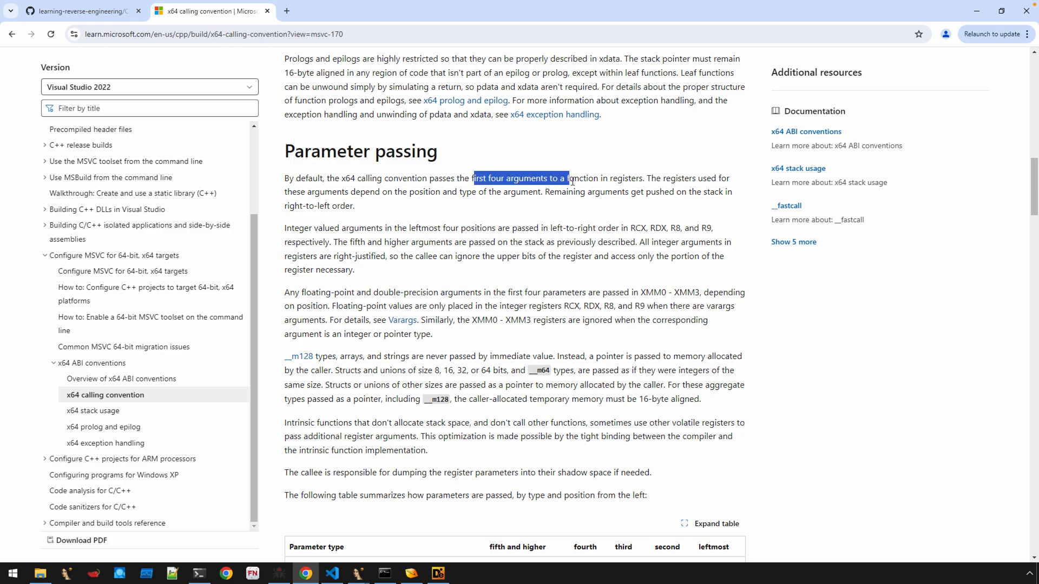
pyautogui.moveTo(568, 177); pyautogui.dragTo(638, 178)
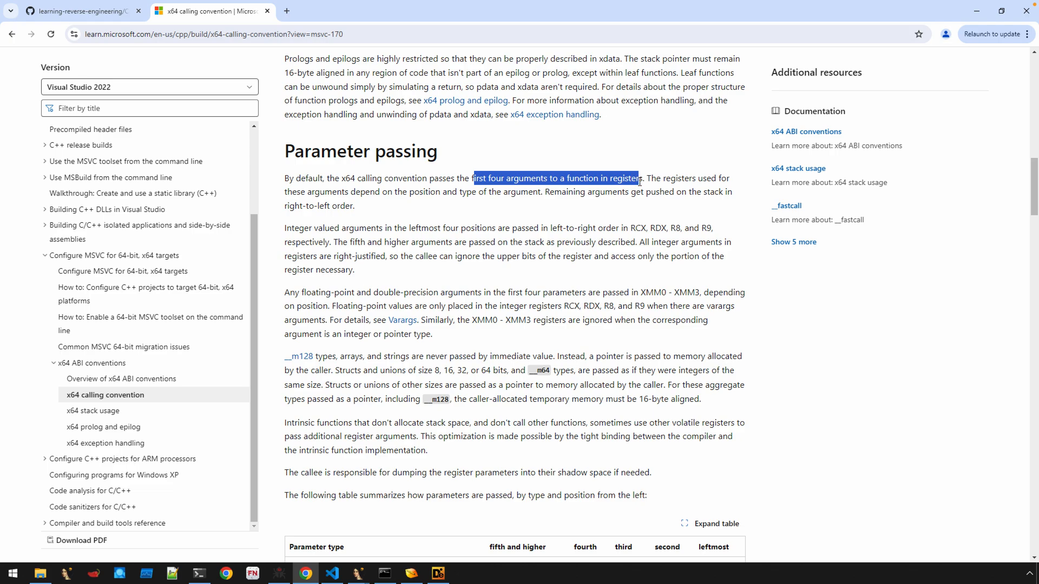
pyautogui.moveTo(231, 242)
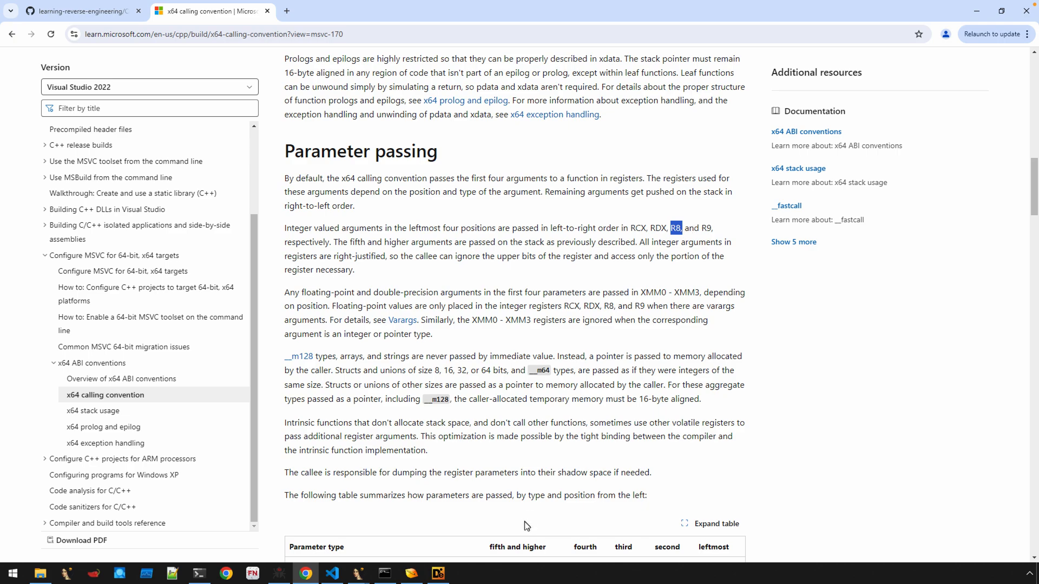
pyautogui.click(355, 573)
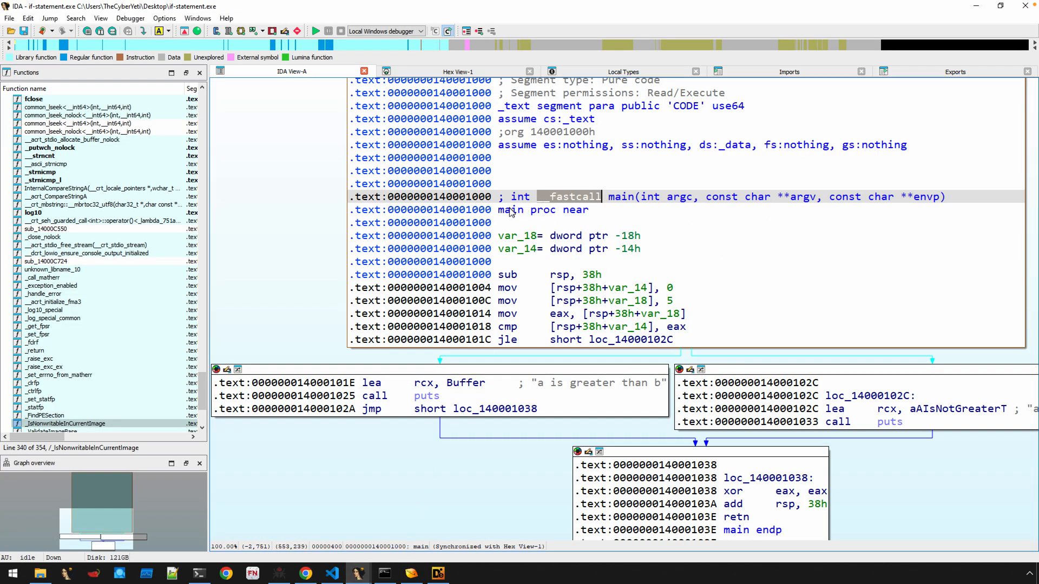
# Step: Return to the call main block and highlight r8 (envp) and rdx (argv) arguments
pyautogui.click(511, 210)
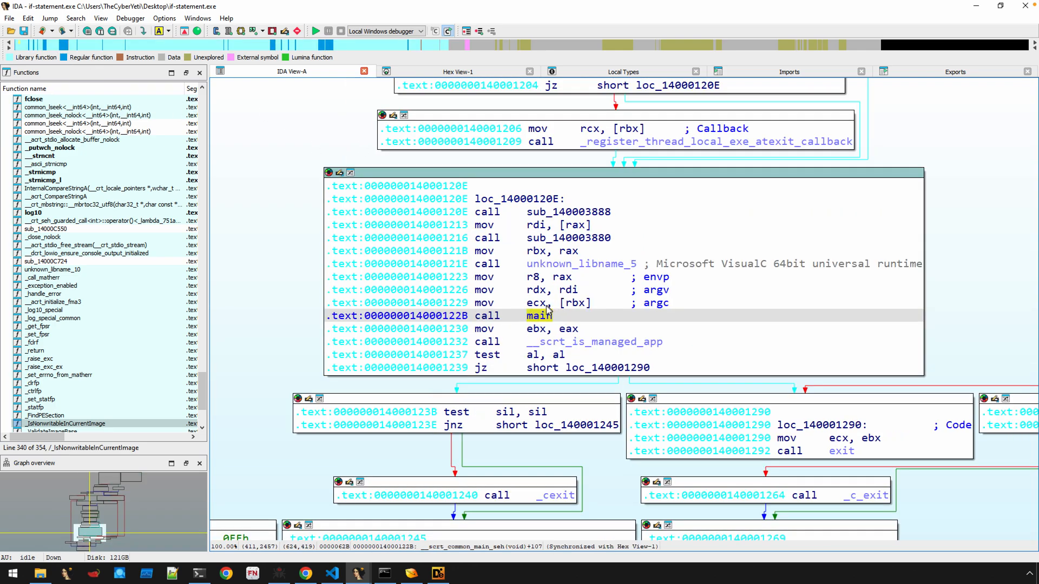
pyautogui.click(536, 290)
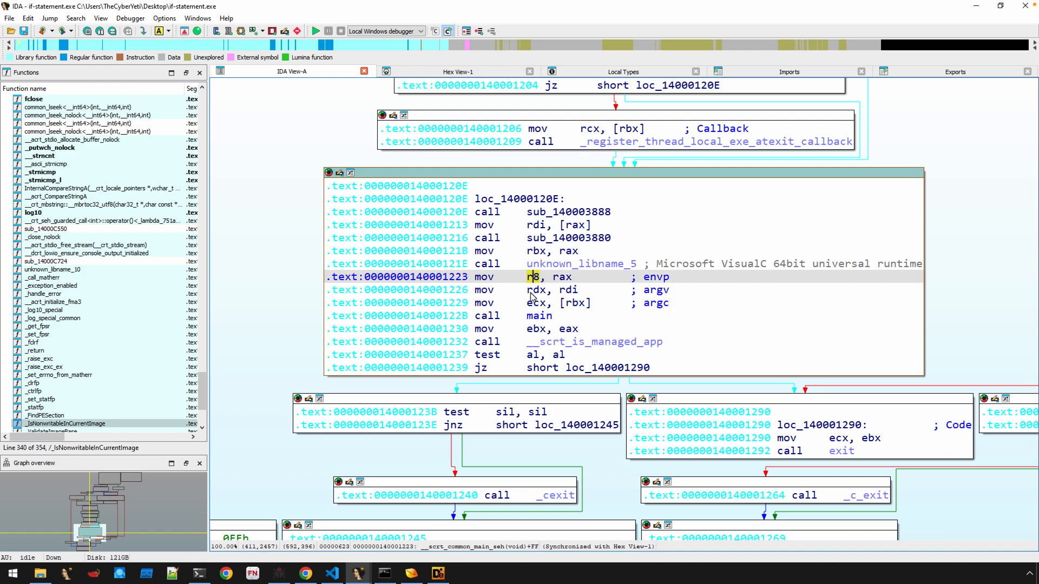
pyautogui.click(482, 290)
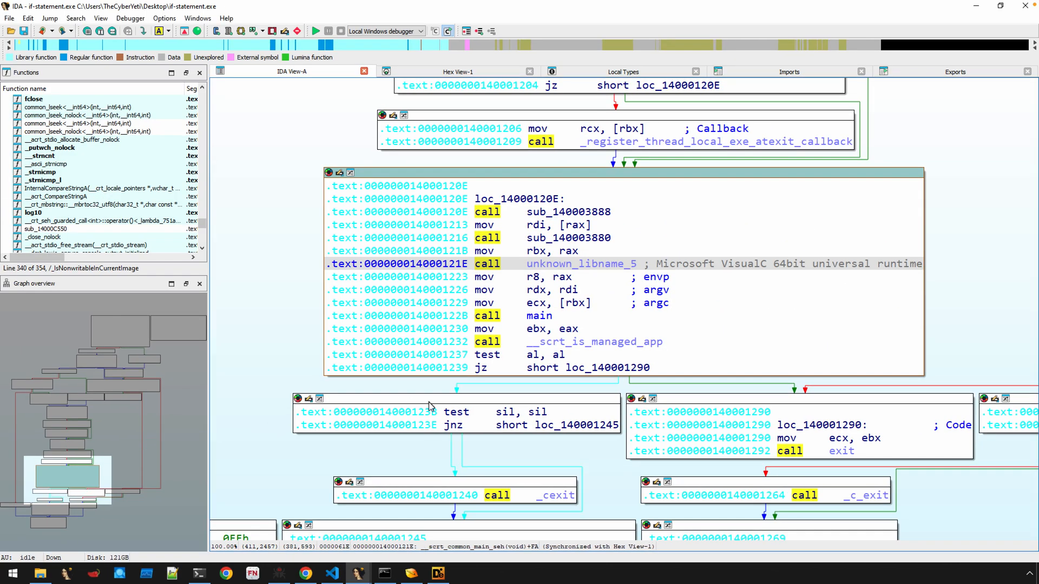
pyautogui.click(567, 329)
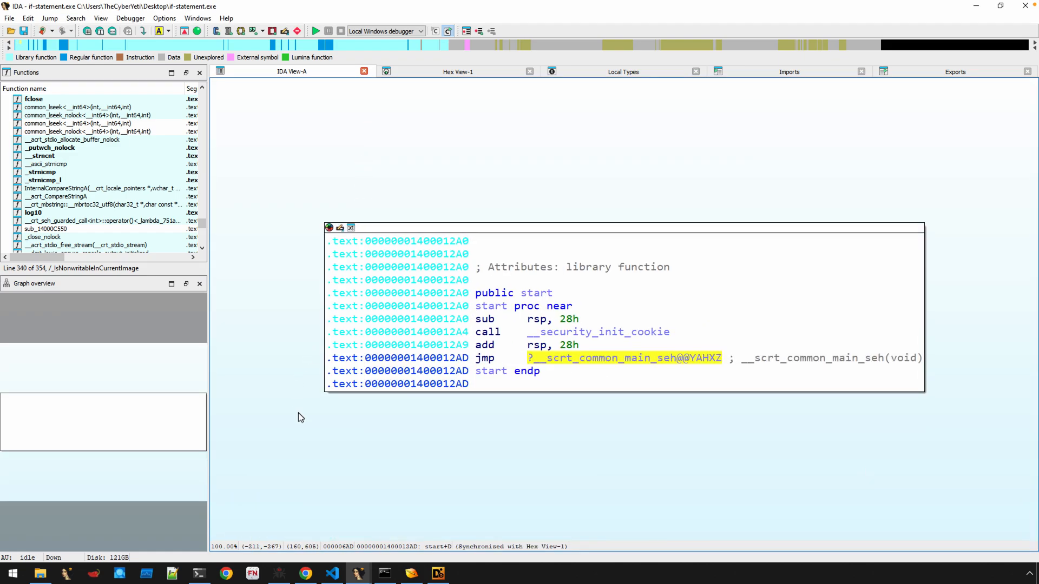
pyautogui.moveTo(531, 356)
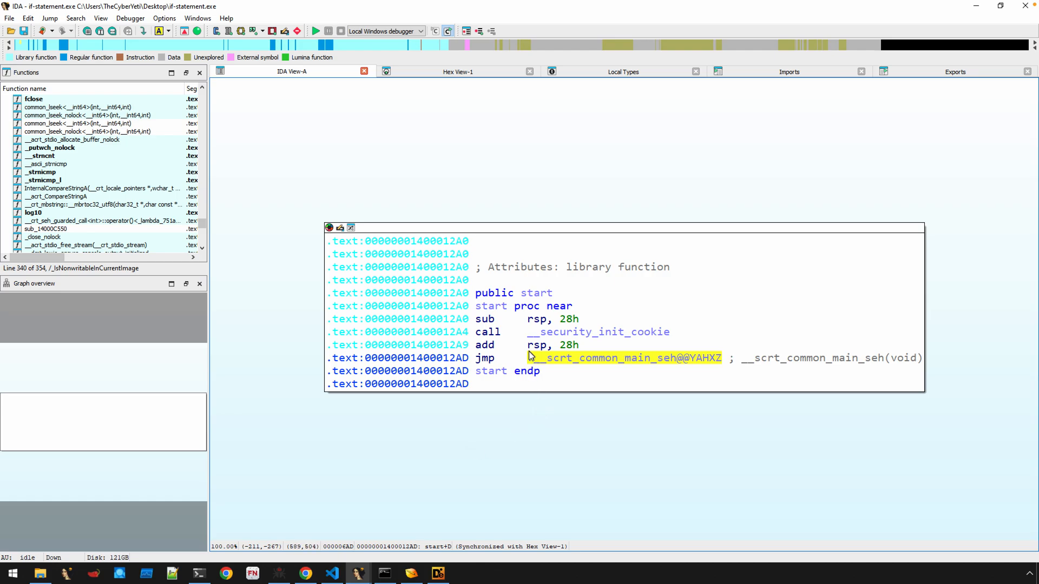
pyautogui.moveTo(494, 335)
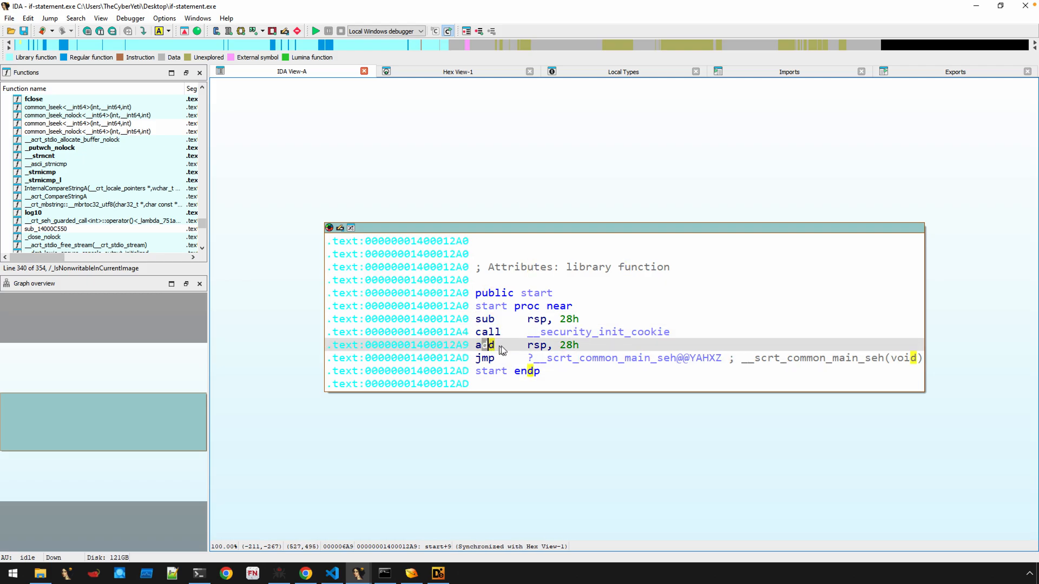
# Step: Highlight start's address 1400012A0 so its 12A0h entry-point match is visible
pyautogui.click(488, 333)
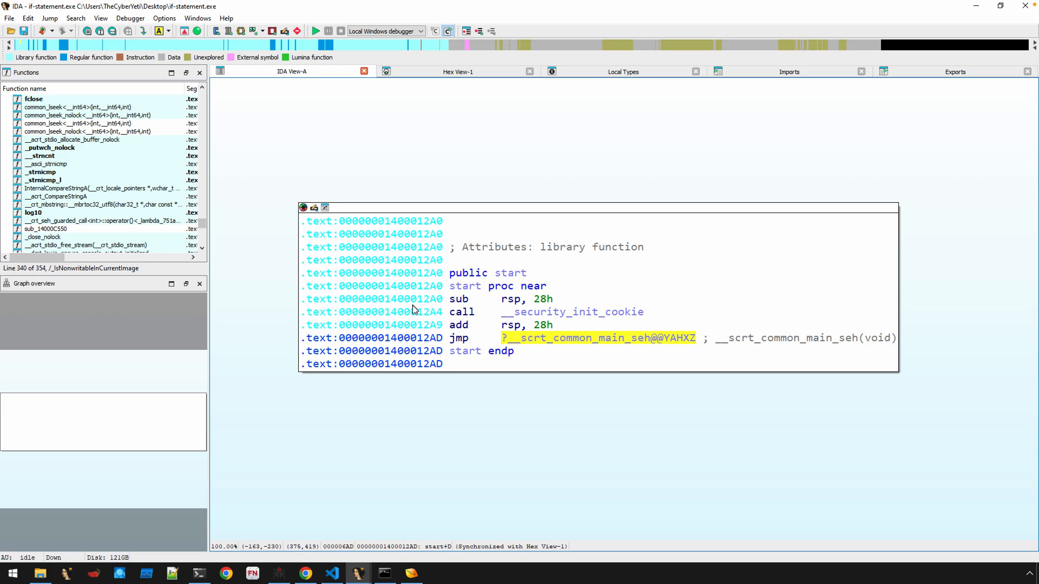
pyautogui.moveTo(405, 309)
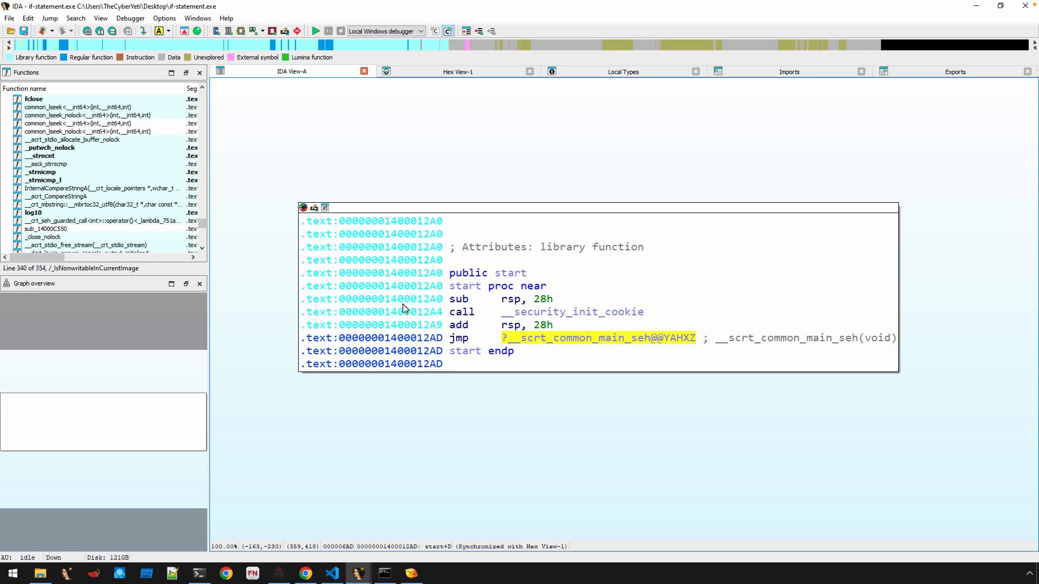
pyautogui.click(431, 299)
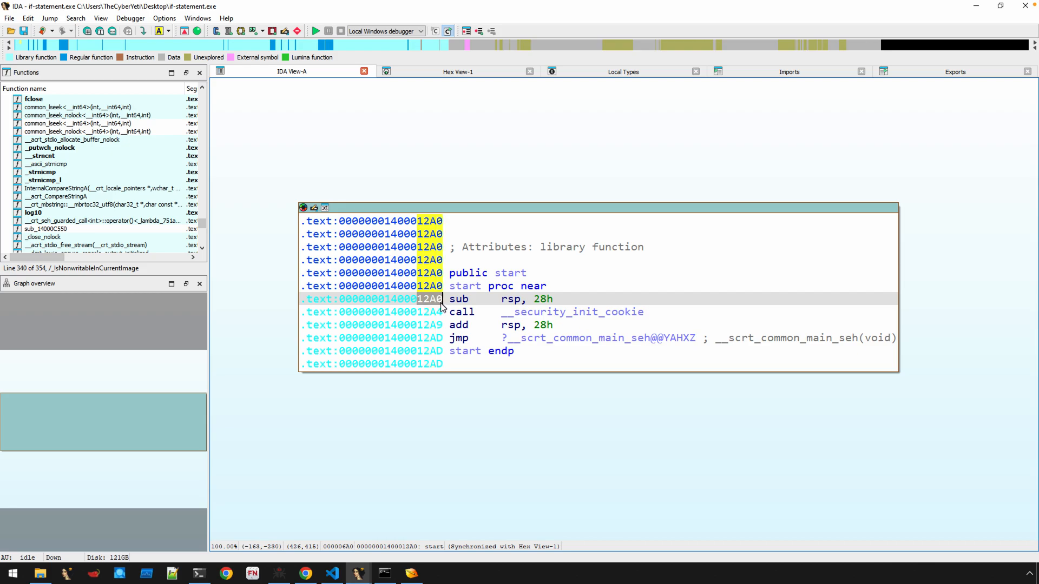
pyautogui.moveTo(439, 315)
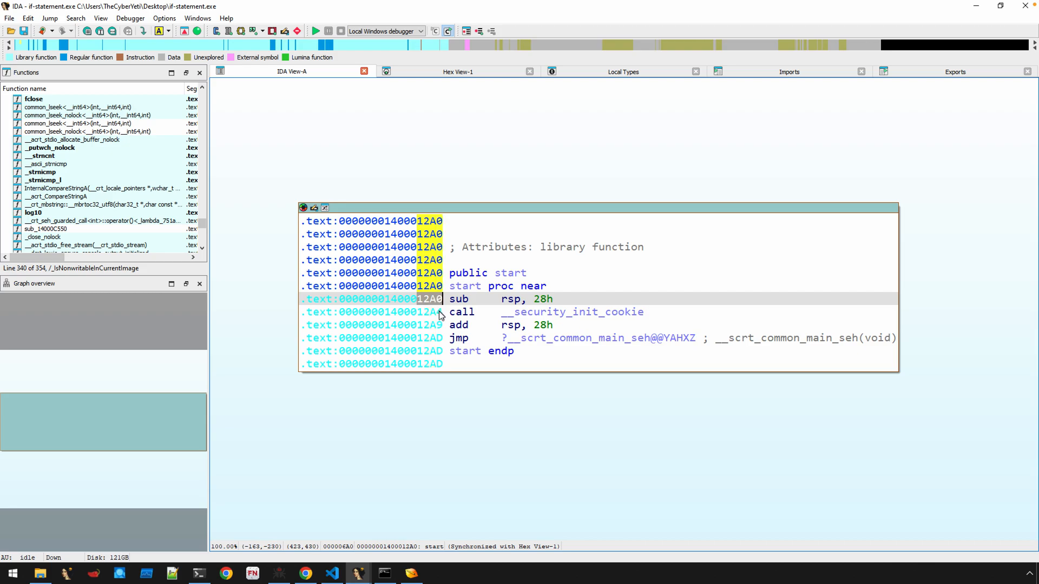
pyautogui.click(466, 286)
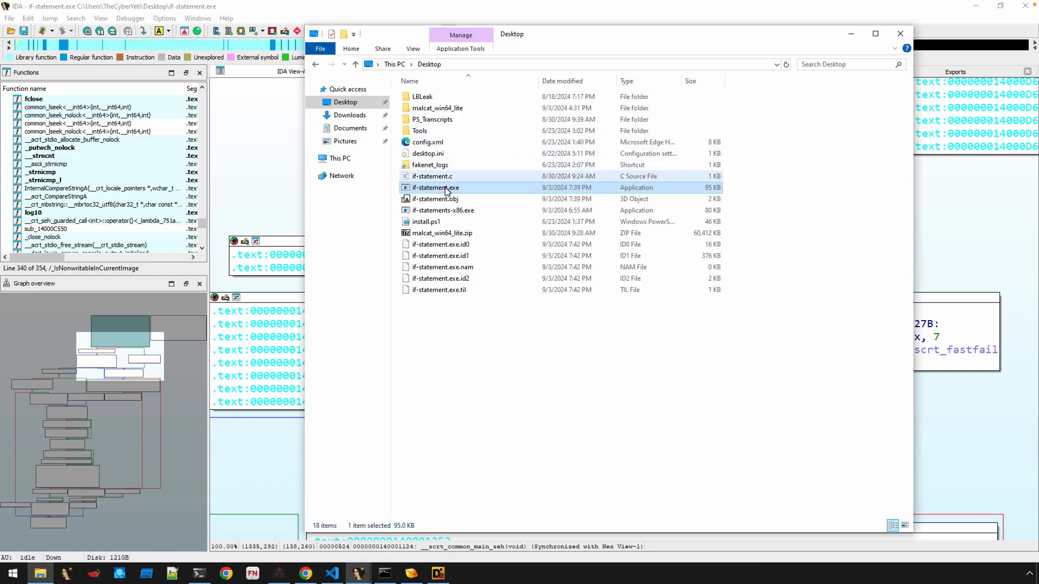
# Step: Load if-statements-x86.exe in IDA with default loader options, dismissing the signature warning
pyautogui.click(441, 210)
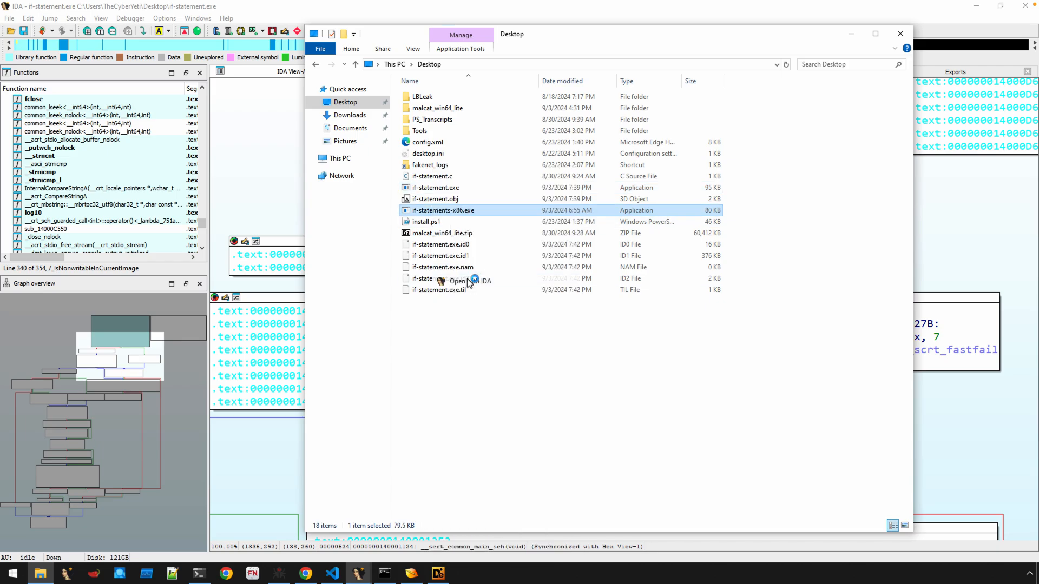
pyautogui.click(458, 282)
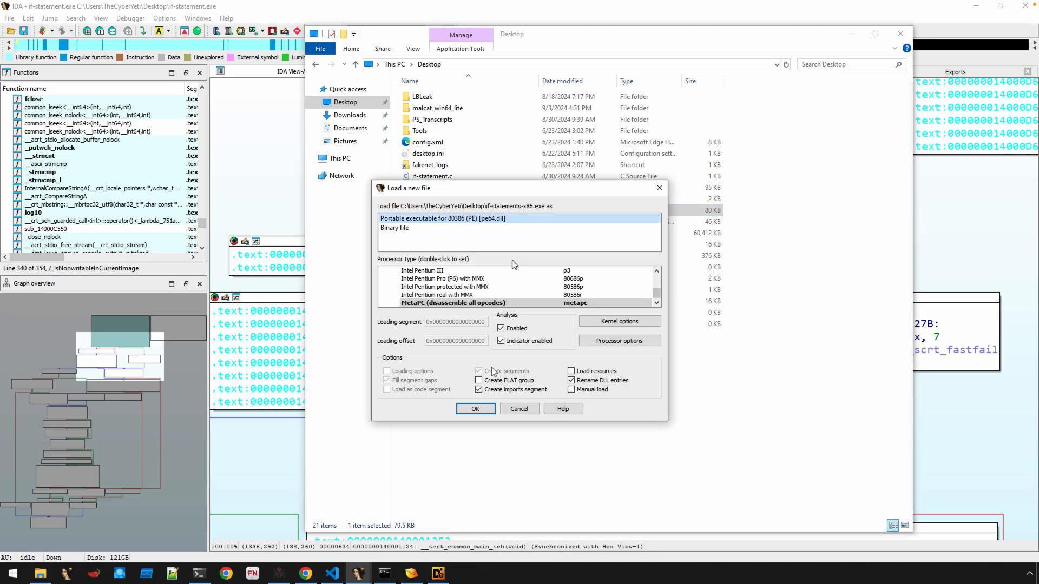
pyautogui.click(475, 409)
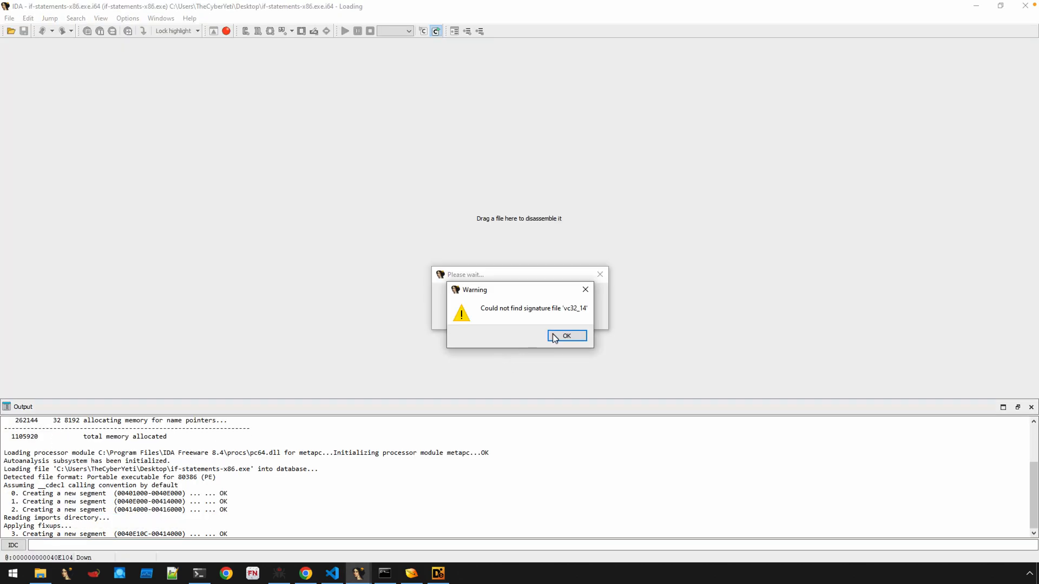
pyautogui.click(567, 335)
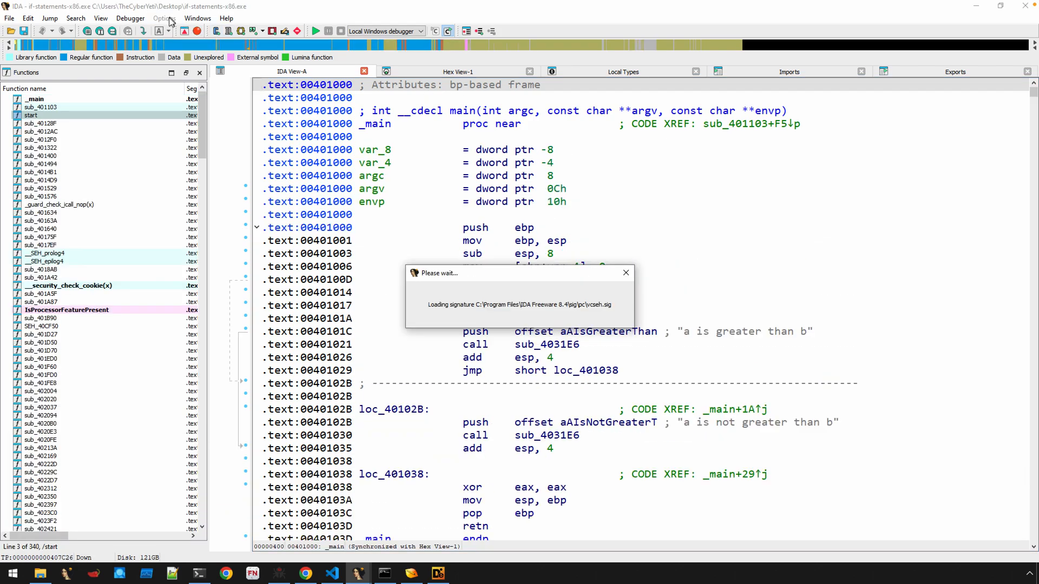
# Step: Show _main at 401000 in graph view and examine its first instruction
pyautogui.click(164, 18)
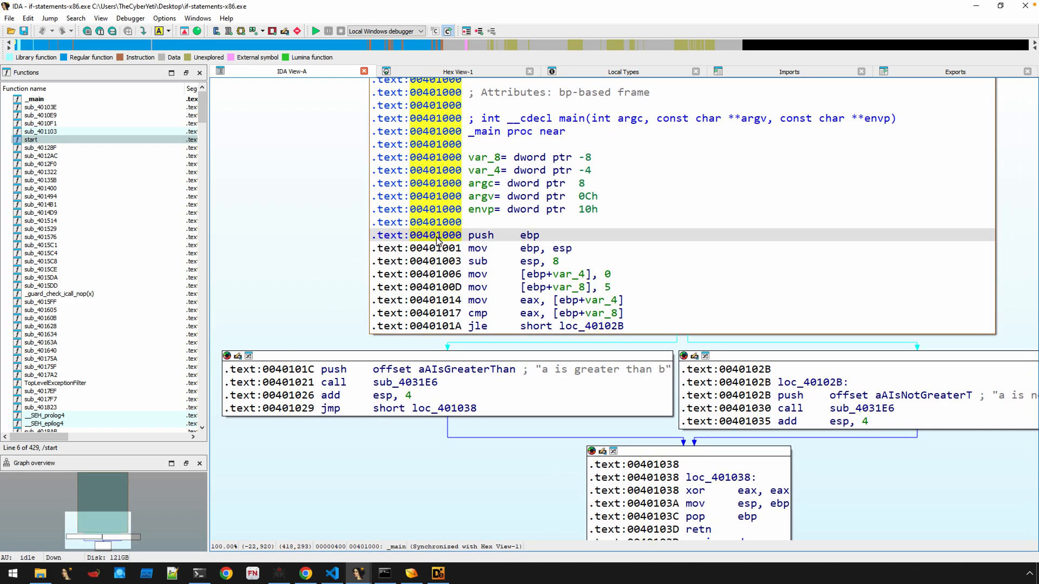
pyautogui.click(408, 573)
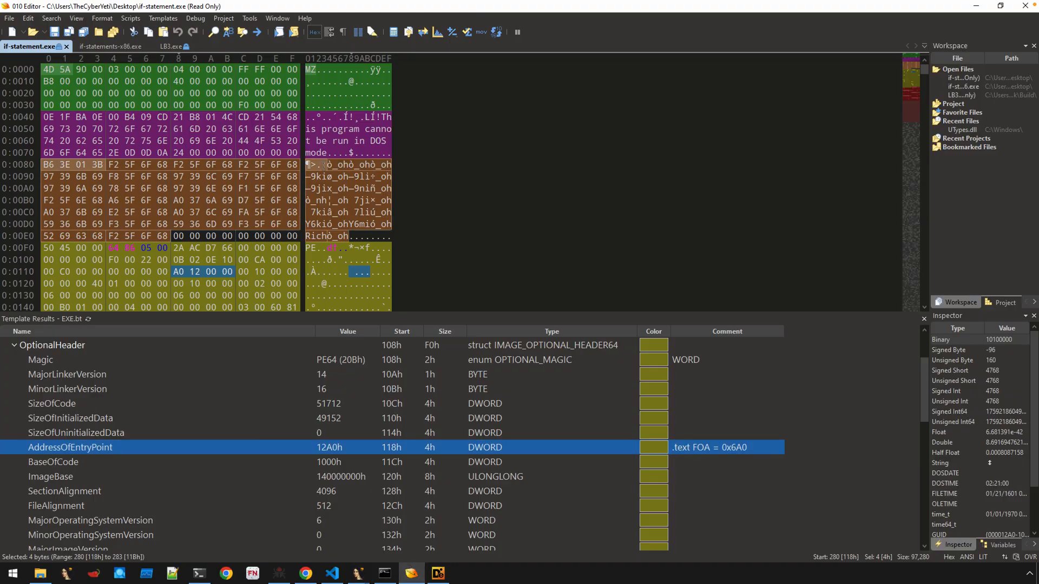
# Step: Show if-statements-x86.exe's optional header with AddressOfEntryPoint 1285h in 010 Editor
pyautogui.click(117, 46)
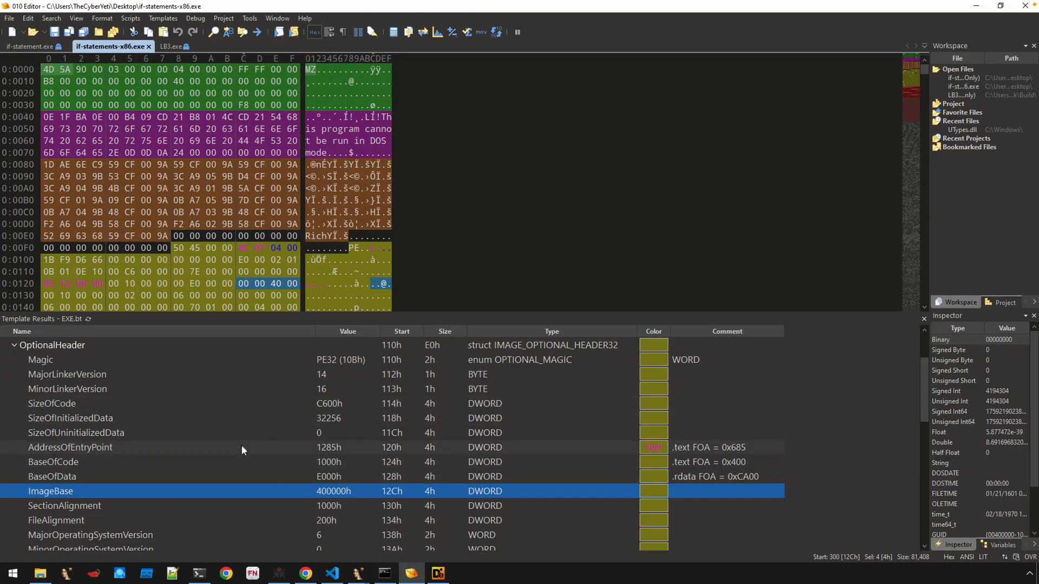
pyautogui.click(69, 449)
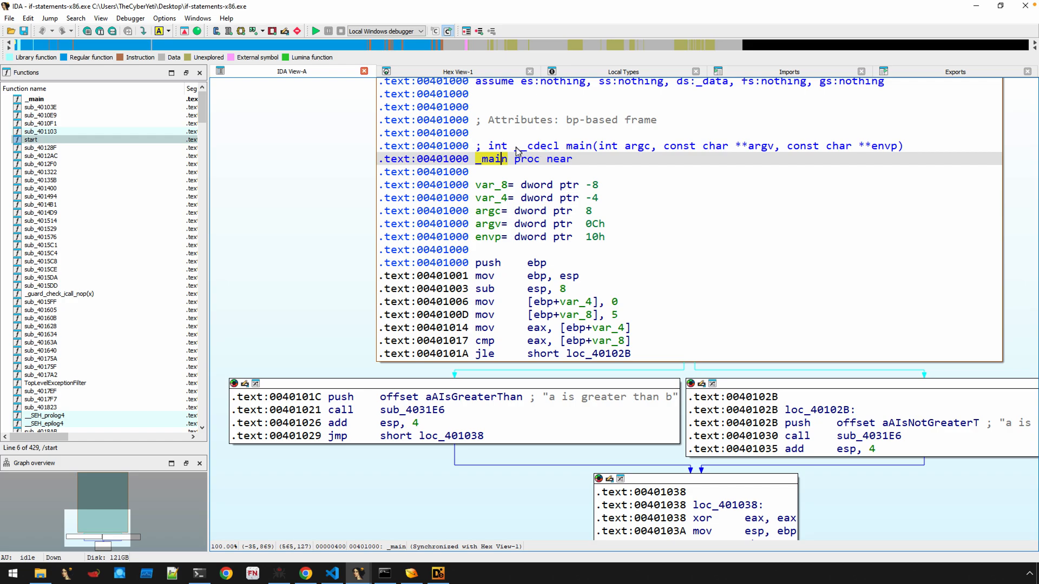
# Step: Jump from _main to its caller in sub_401103 and highlight the envp/argv/argc pushes and call
pyautogui.click(535, 145)
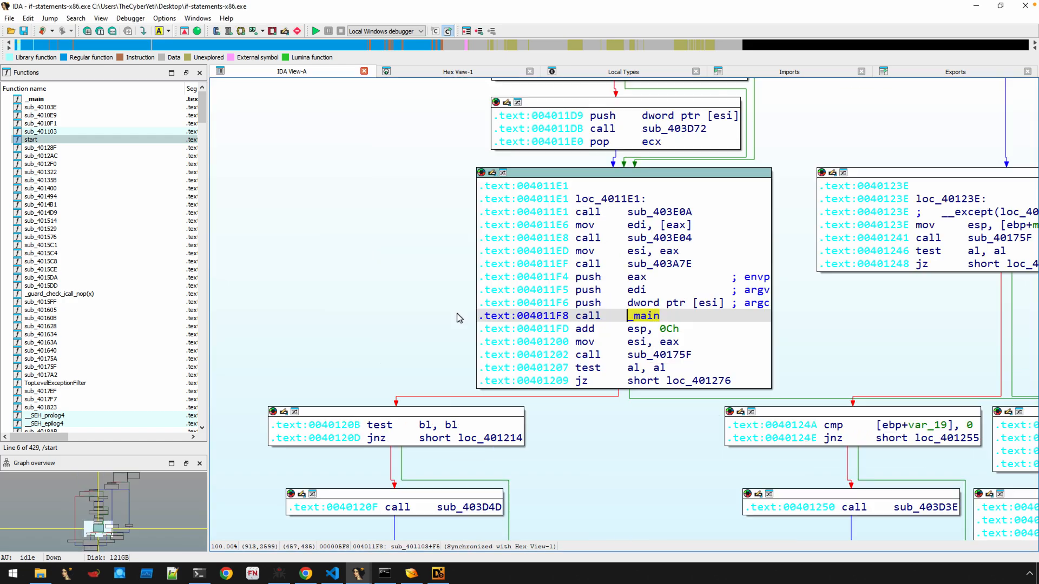
pyautogui.click(539, 273)
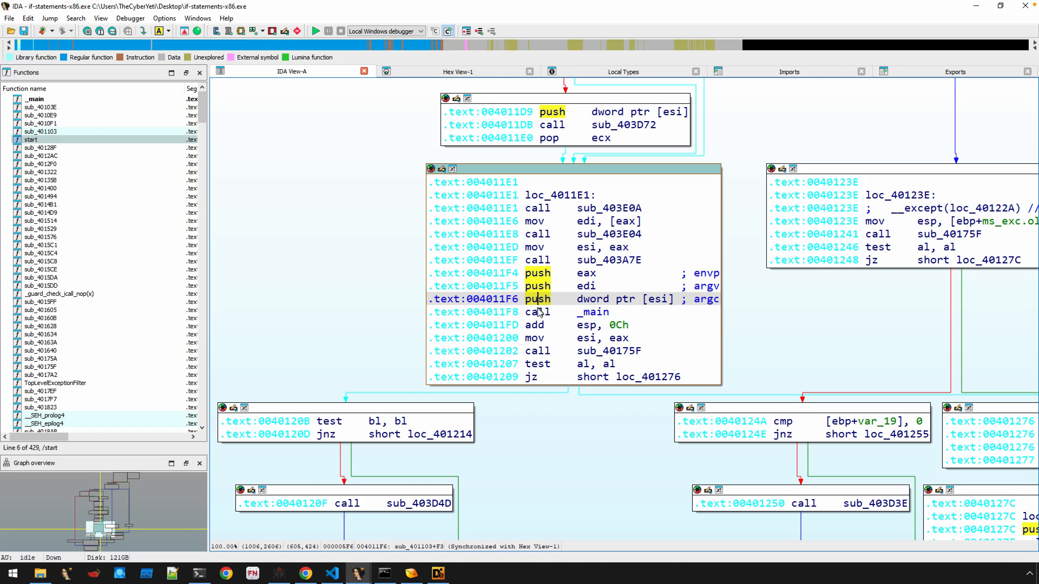
pyautogui.click(537, 312)
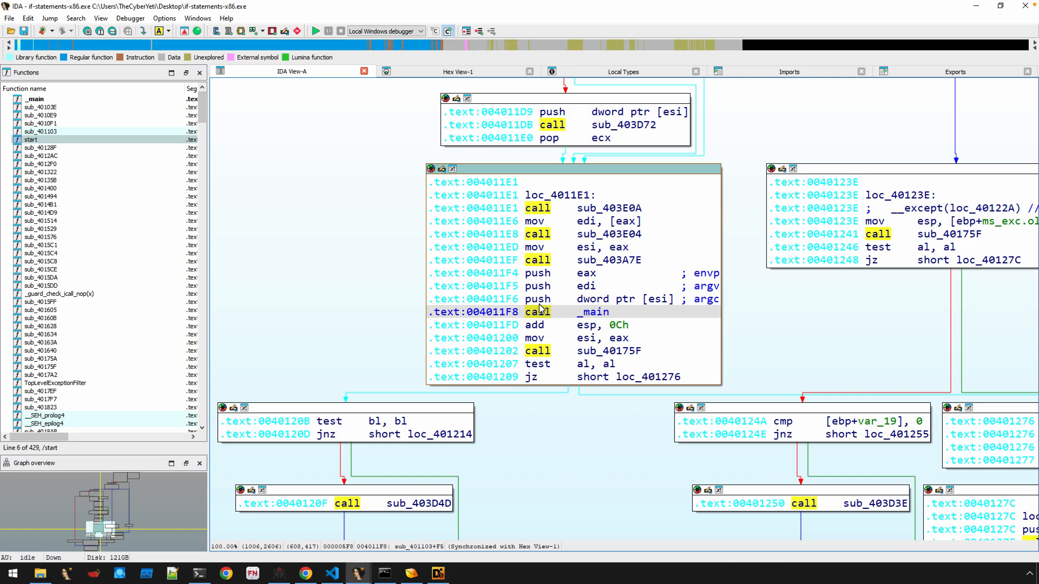
pyautogui.click(593, 312)
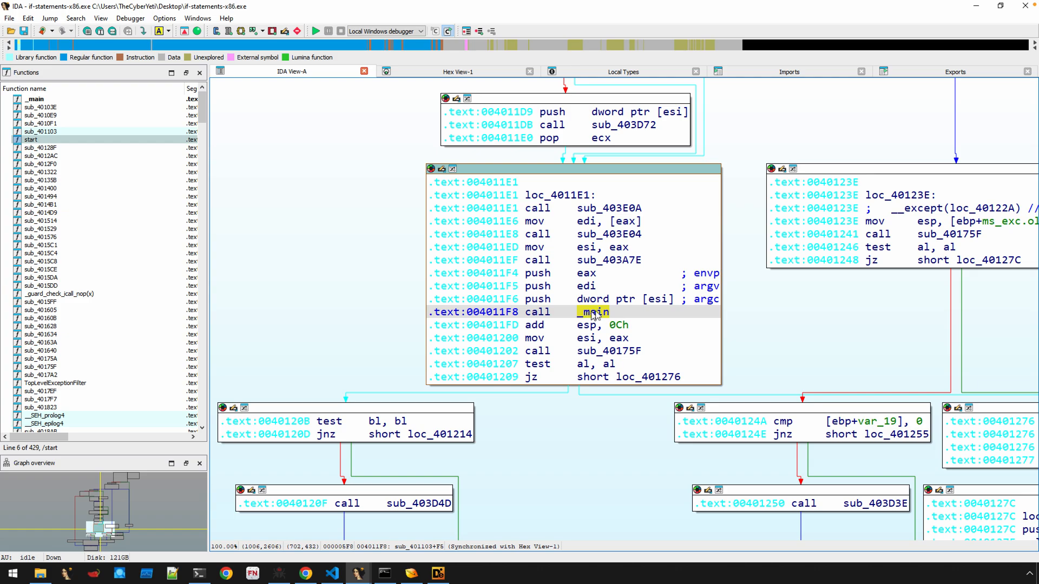
pyautogui.moveTo(593, 311)
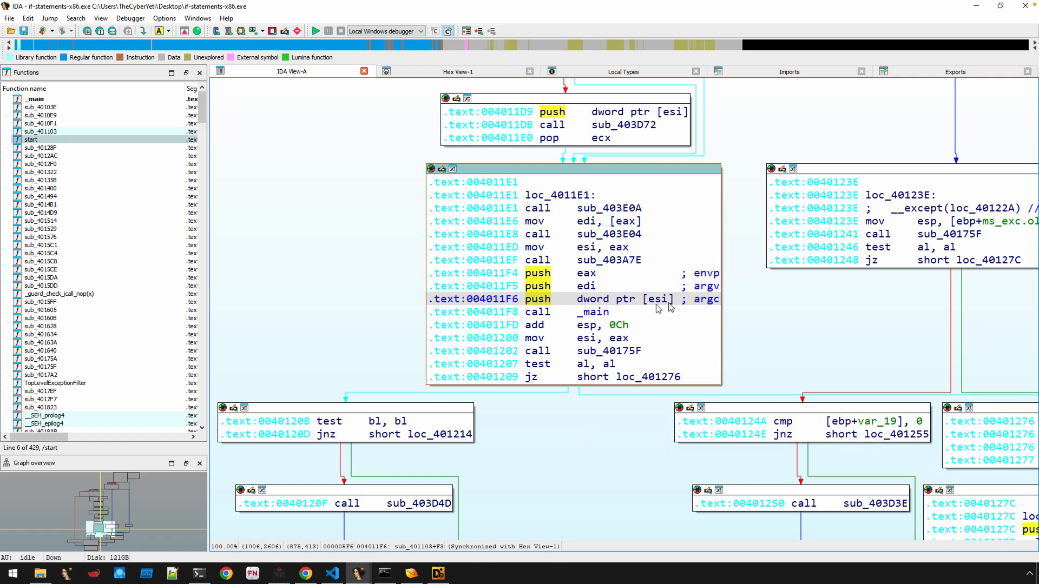
pyautogui.moveTo(596, 312)
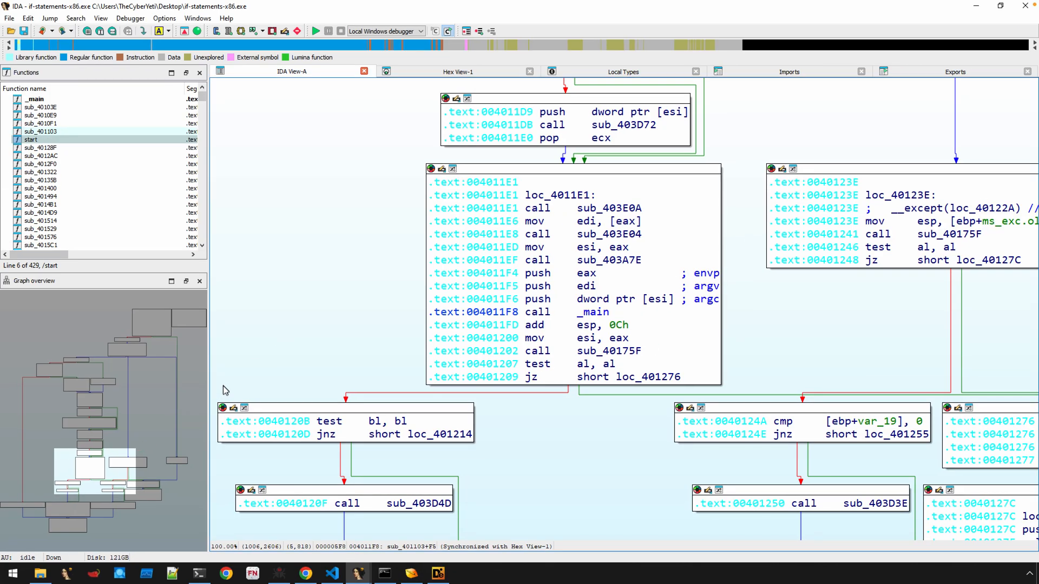
pyautogui.moveTo(316, 255)
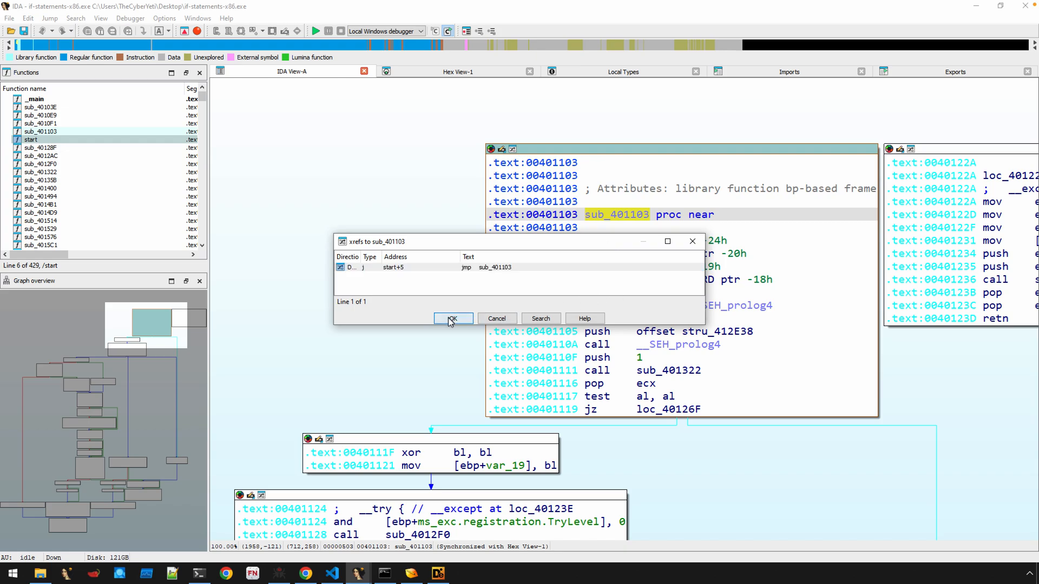
# Step: Return to start, highlight its address ending in 1285, and open _main
pyautogui.click(452, 319)
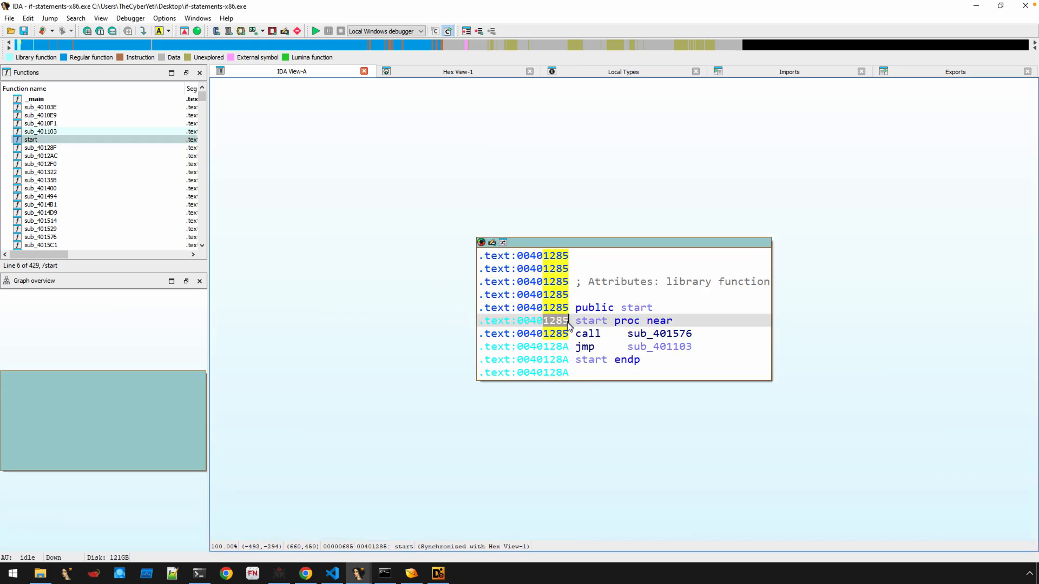
pyautogui.click(584, 346)
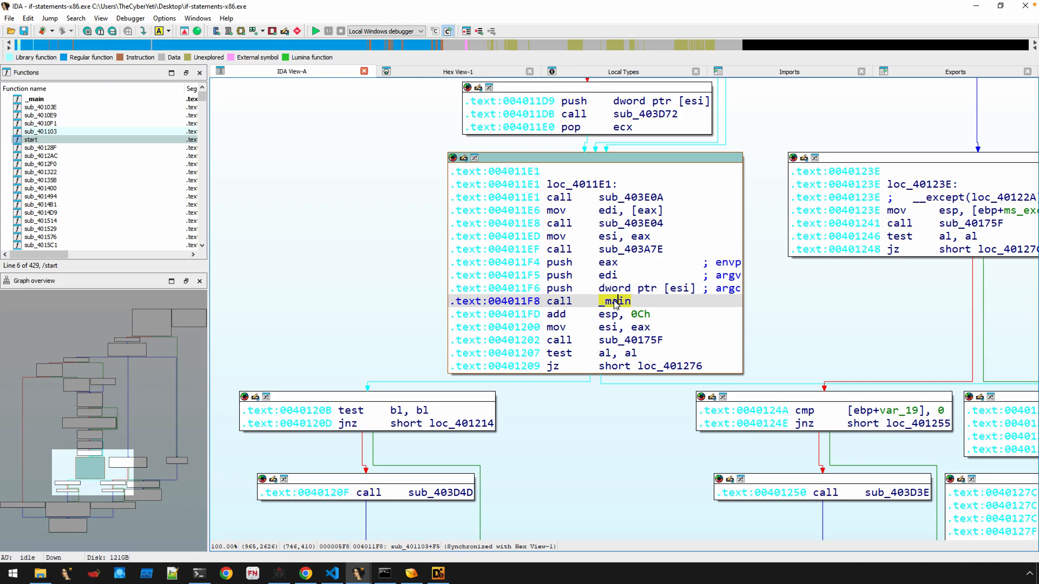
pyautogui.doubleClick(615, 301)
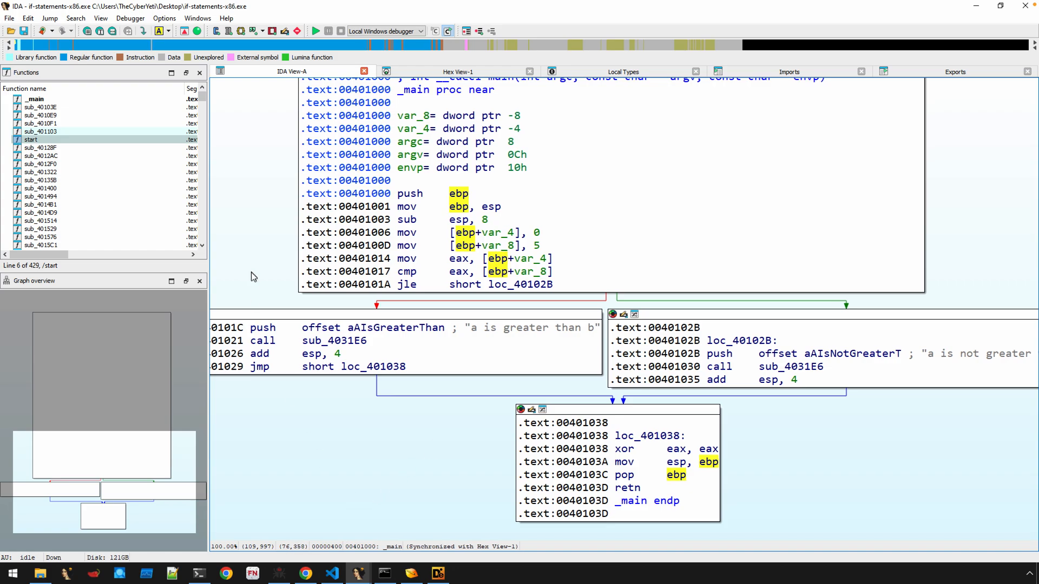
pyautogui.moveTo(251, 271)
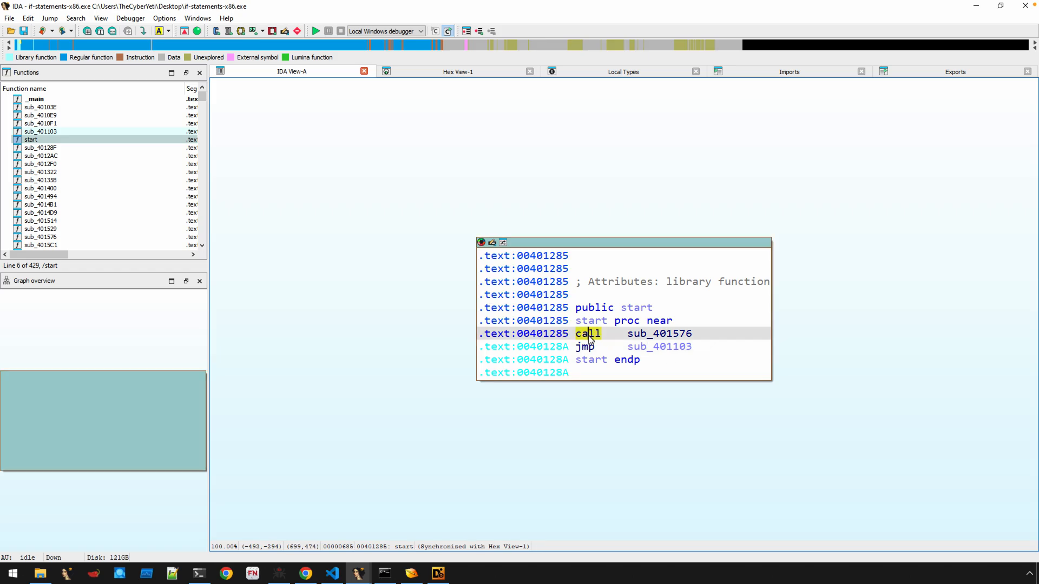
# Step: Follow start's jmp sub_401103 to its call _main and open _main from there
pyautogui.click(583, 346)
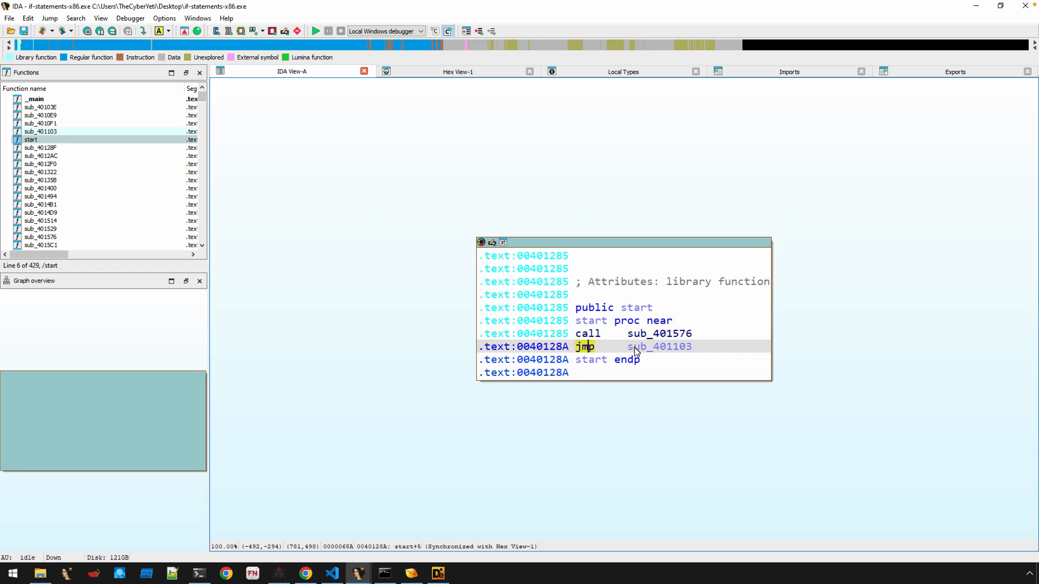
pyautogui.click(658, 347)
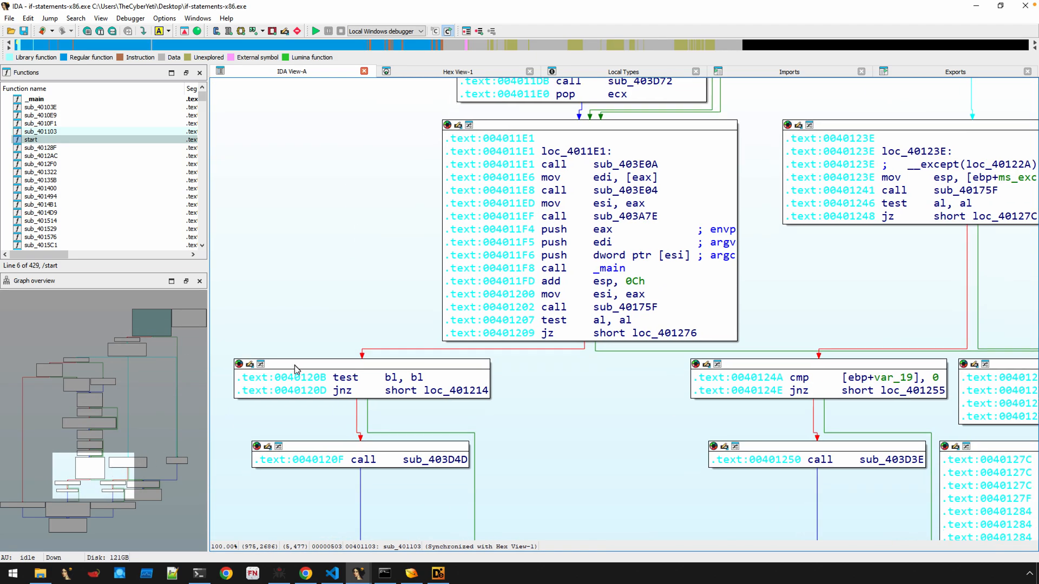
pyautogui.click(576, 306)
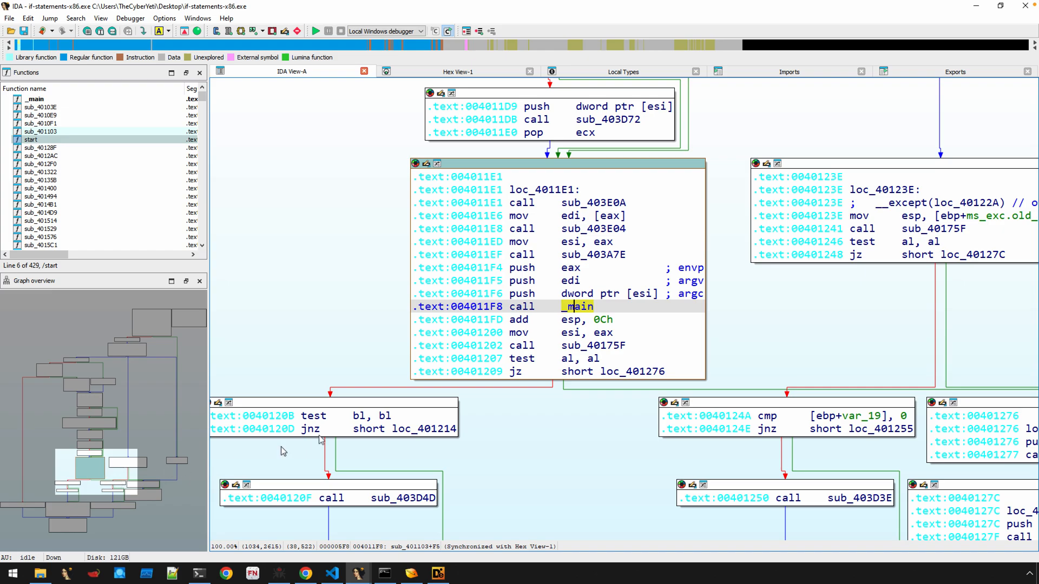
pyautogui.moveTo(578, 307)
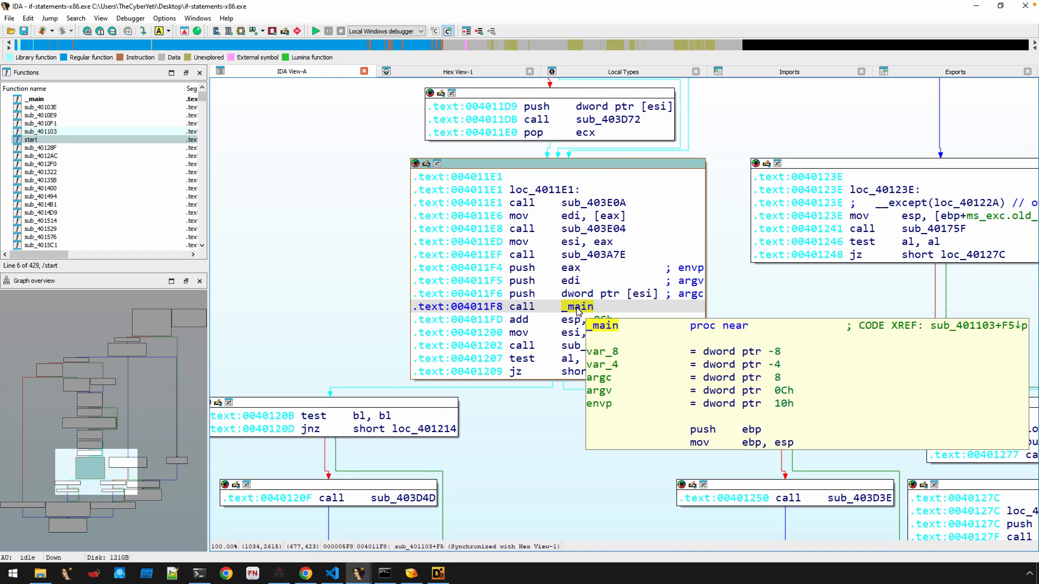
pyautogui.doubleClick(576, 308)
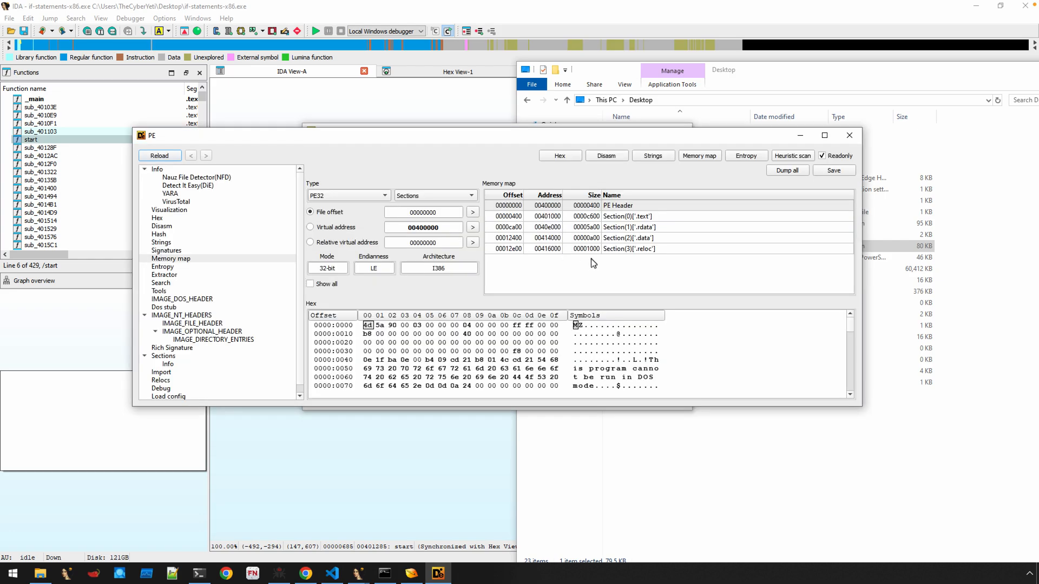
pyautogui.moveTo(184, 267)
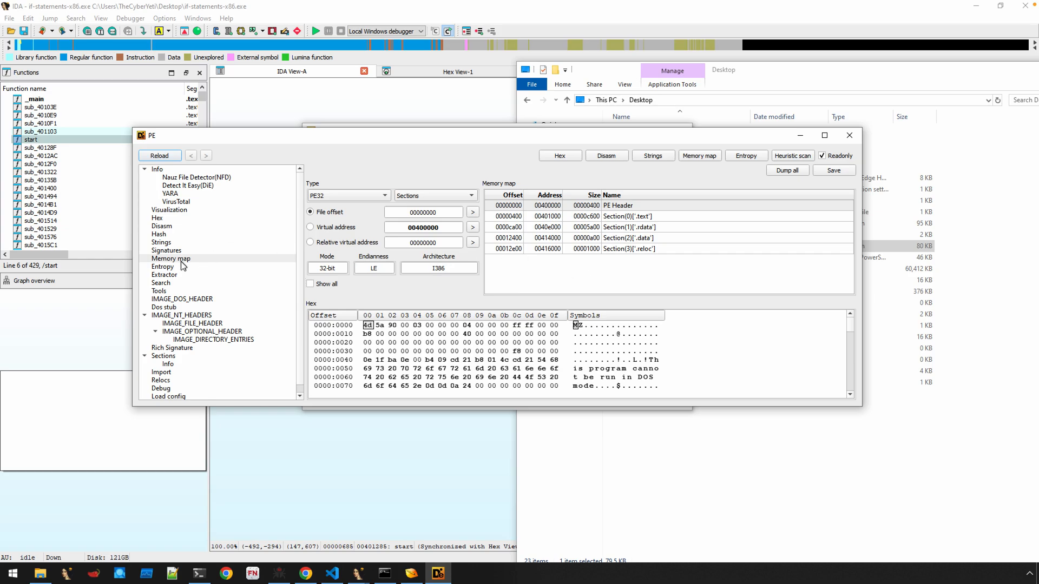
pyautogui.moveTo(229, 227)
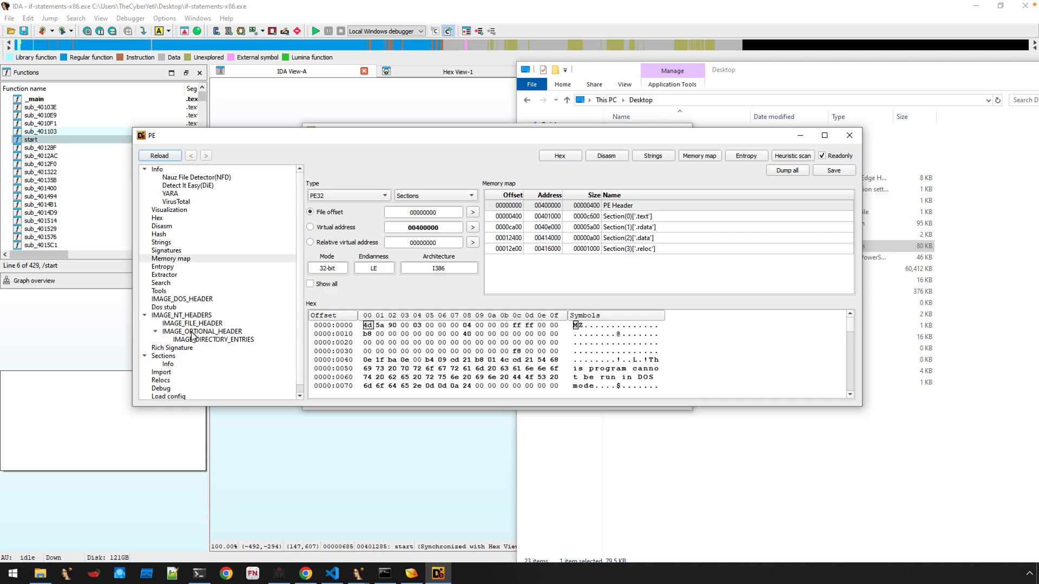
# Step: Review the IMAGE_OPTIONAL_HEADER with entry point 00401285 in Detect It Easy, then return to 010 Editor
pyautogui.click(201, 331)
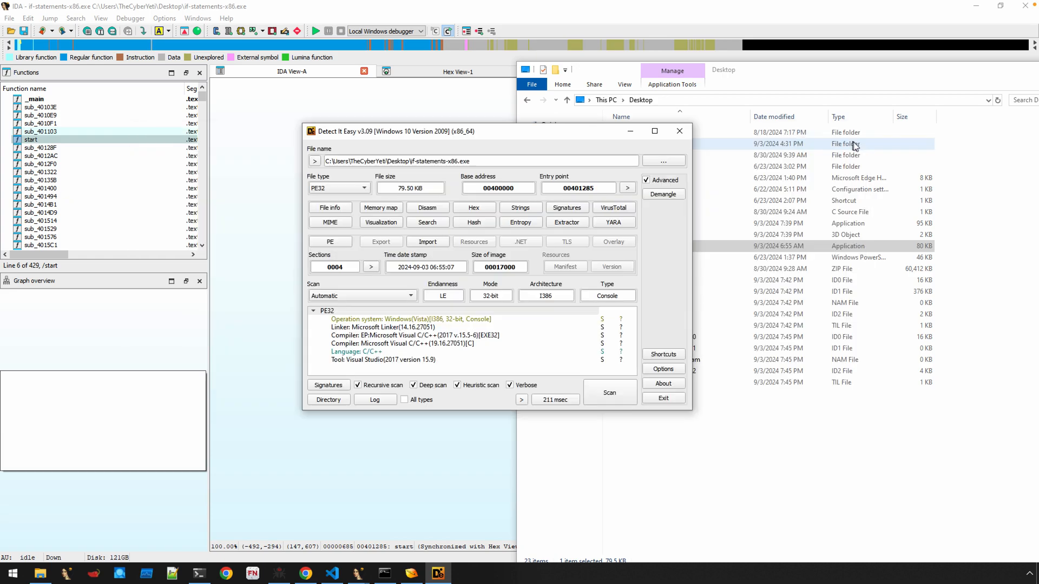
pyautogui.click(679, 130)
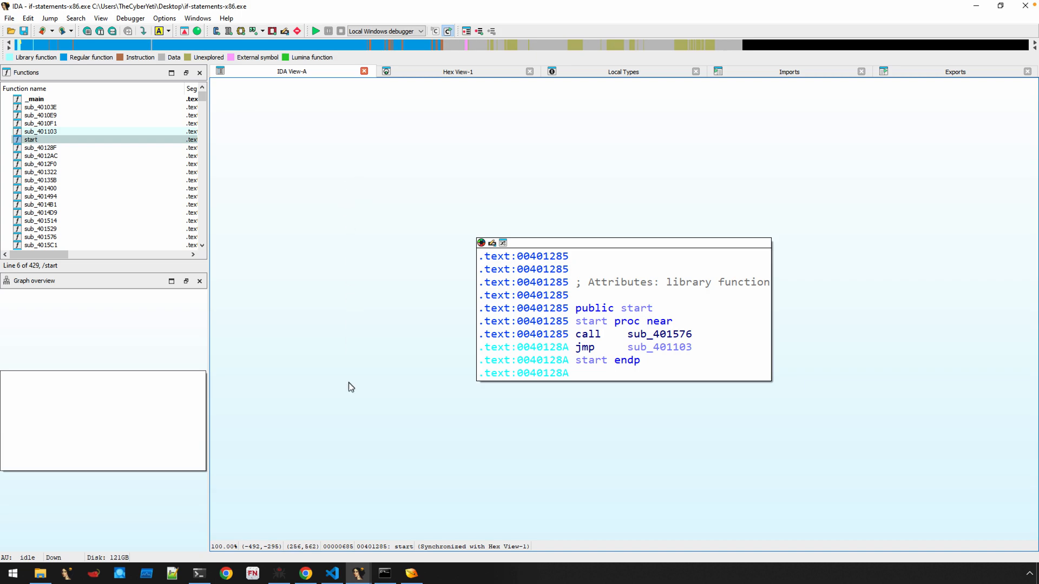
pyautogui.click(407, 574)
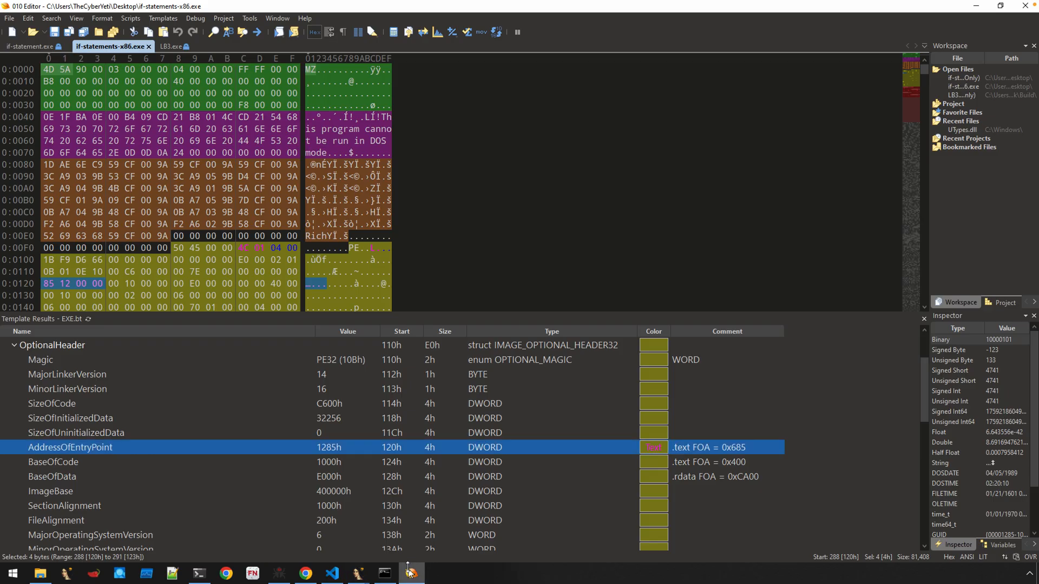
# Step: Switch to LB3.exe and select its AddressOfEntryPoint 1946Fh at .itext offset 0x1866F
pyautogui.click(179, 46)
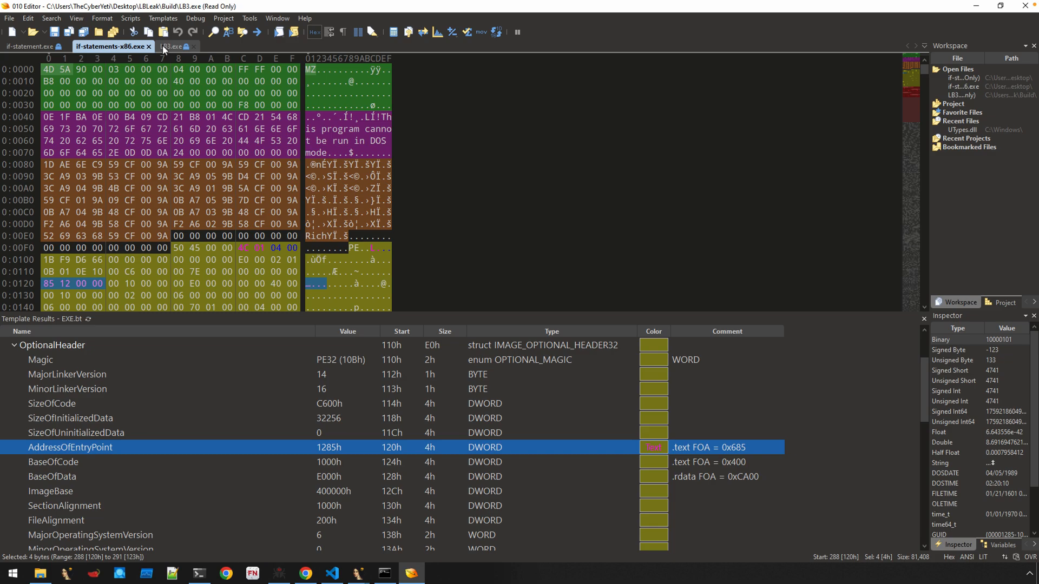
pyautogui.click(174, 45)
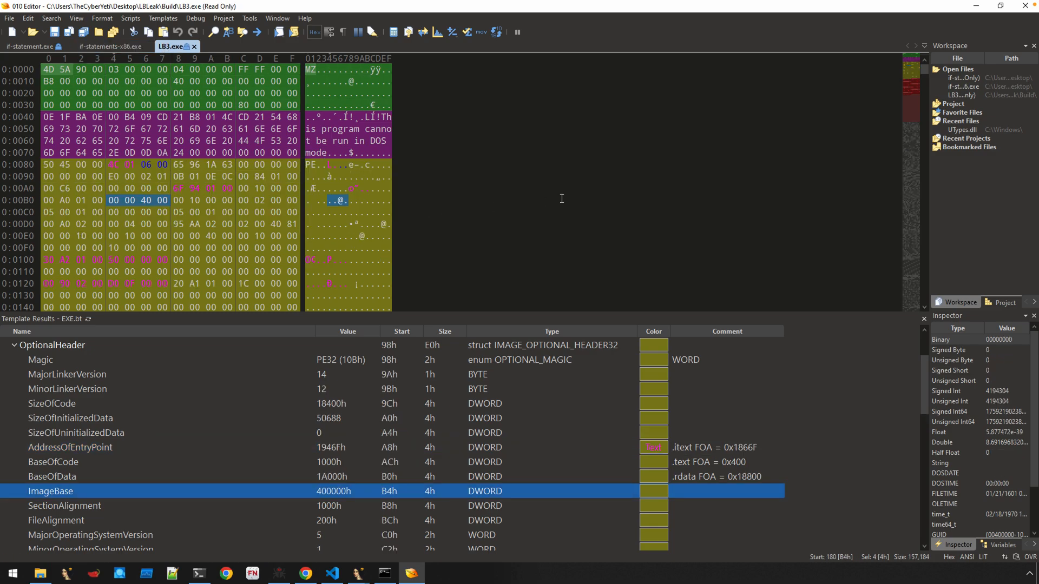
pyautogui.moveTo(301, 361)
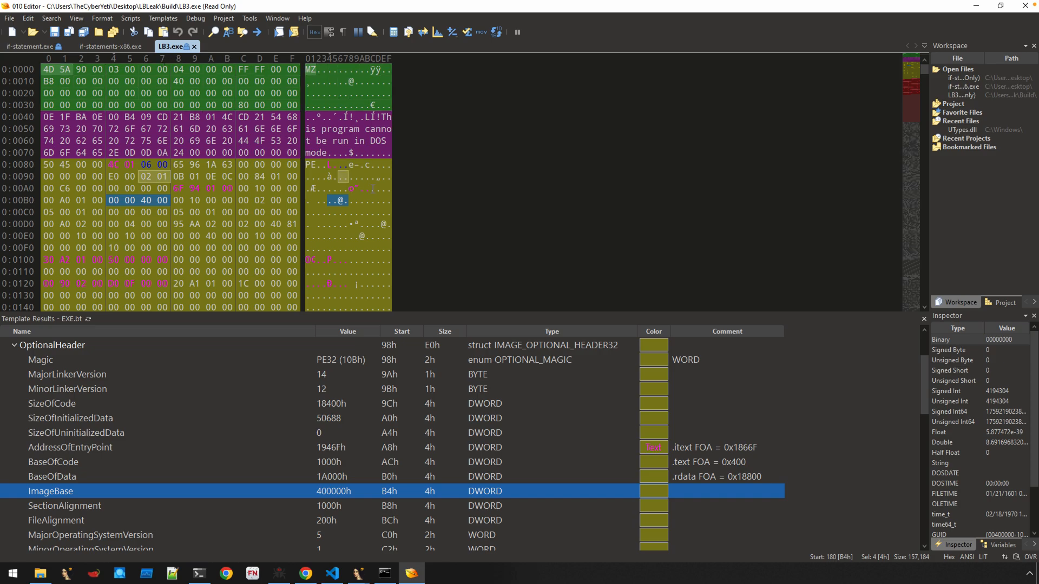
pyautogui.moveTo(259, 200)
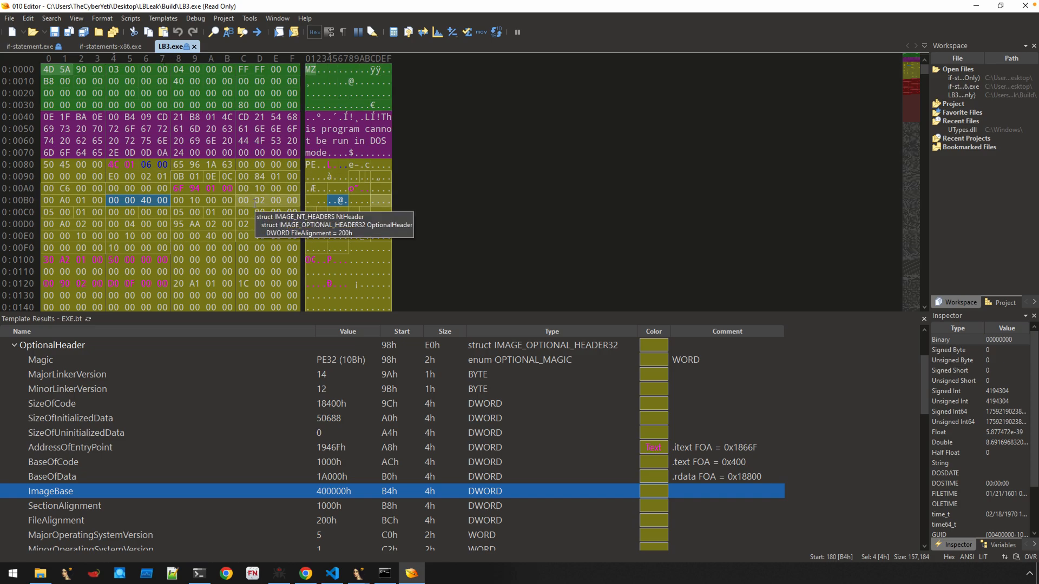
pyautogui.moveTo(87, 475)
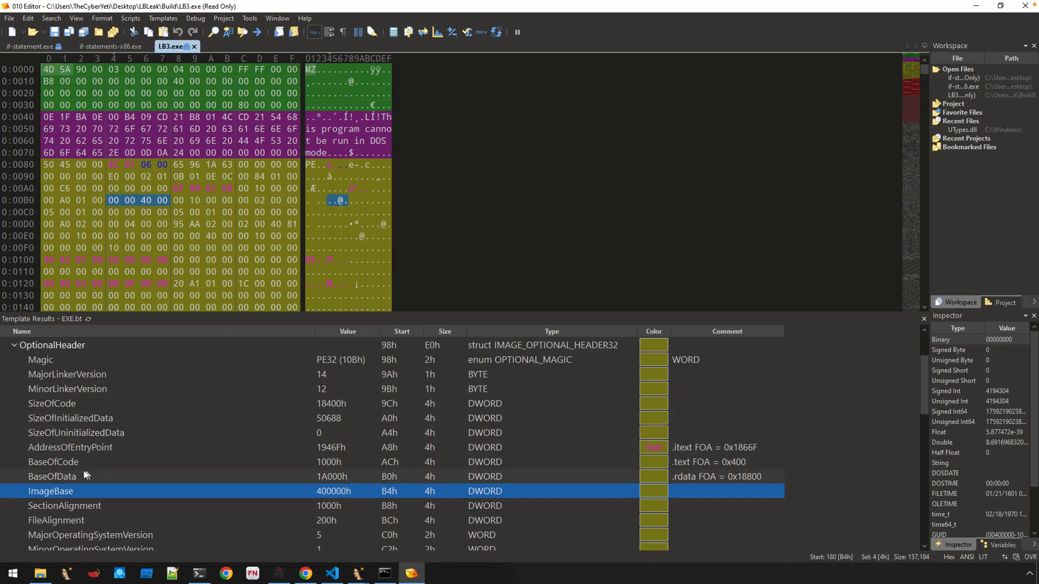
pyautogui.click(71, 448)
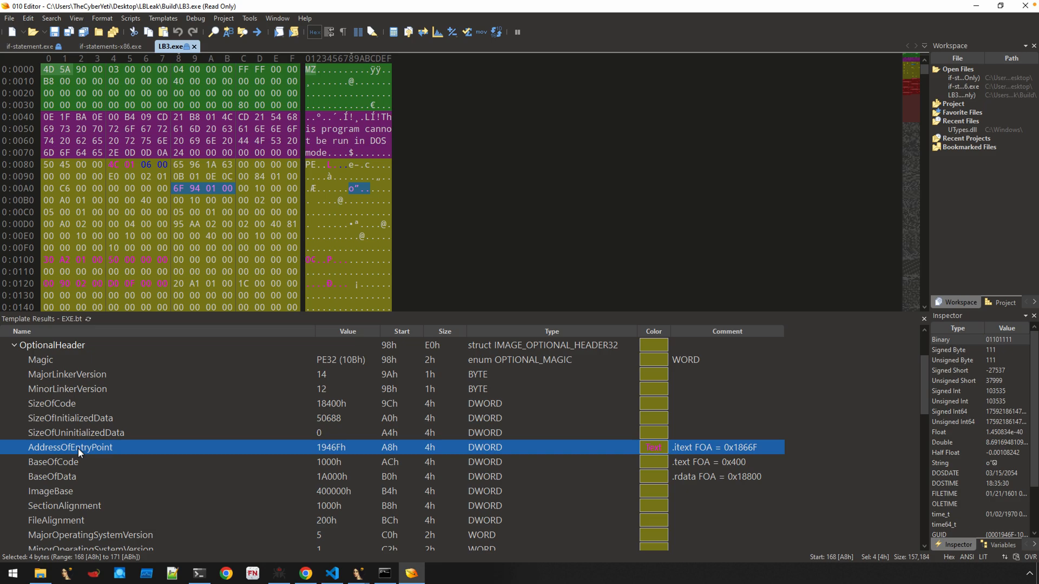
pyautogui.moveTo(91, 464)
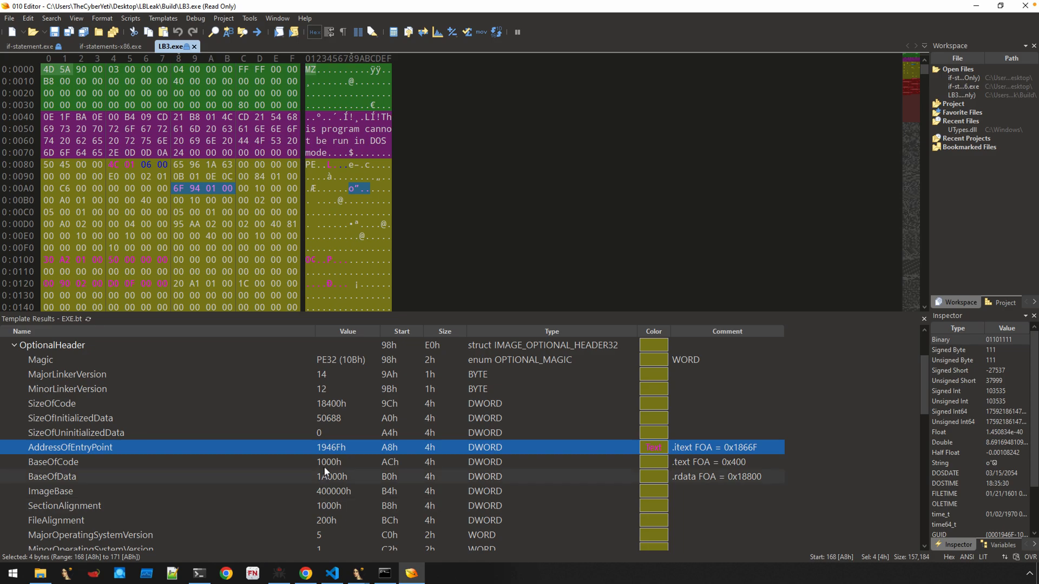
pyautogui.moveTo(357, 574)
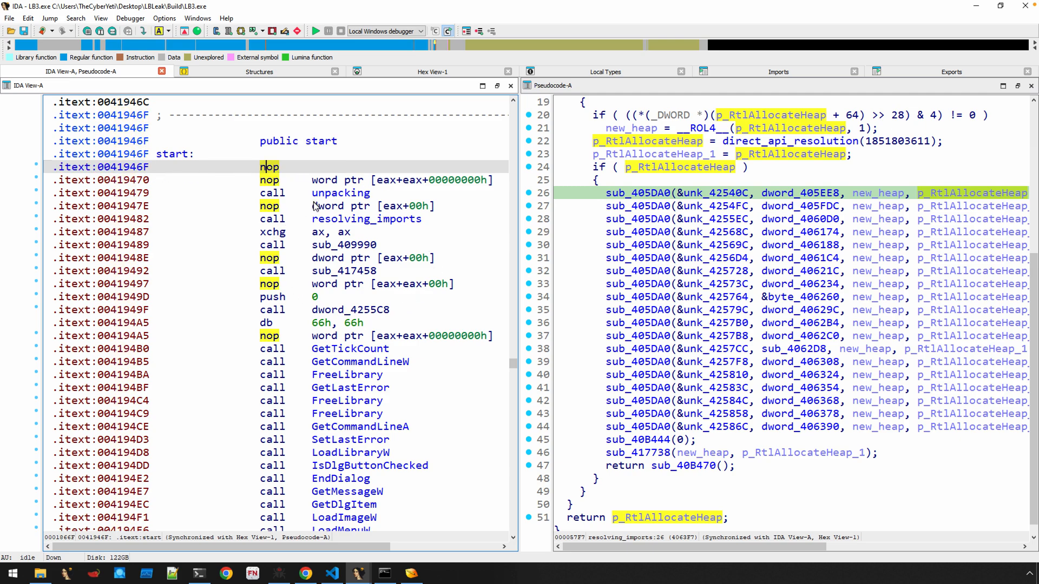
pyautogui.moveTo(269, 180)
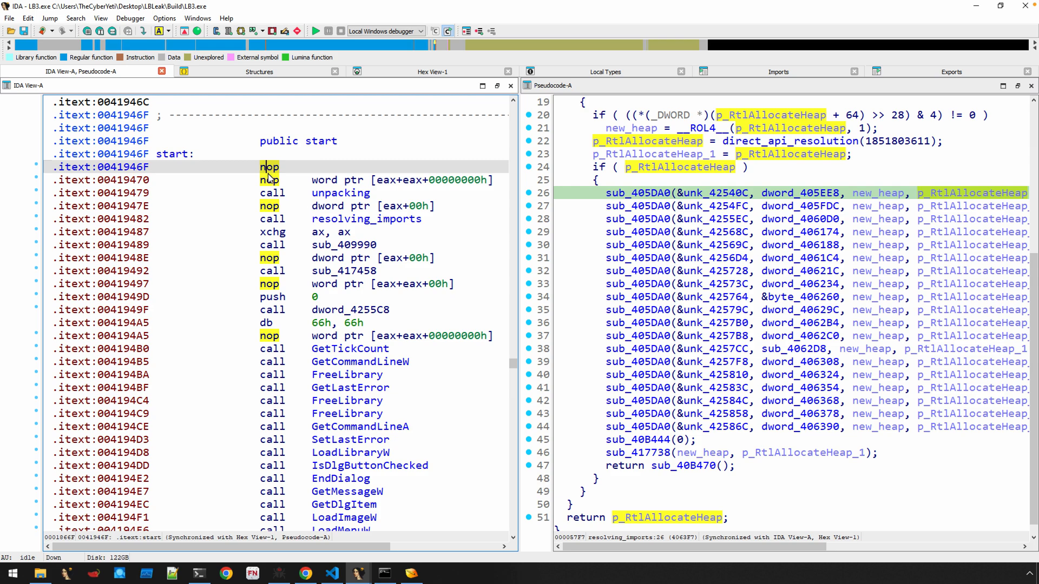
pyautogui.click(273, 193)
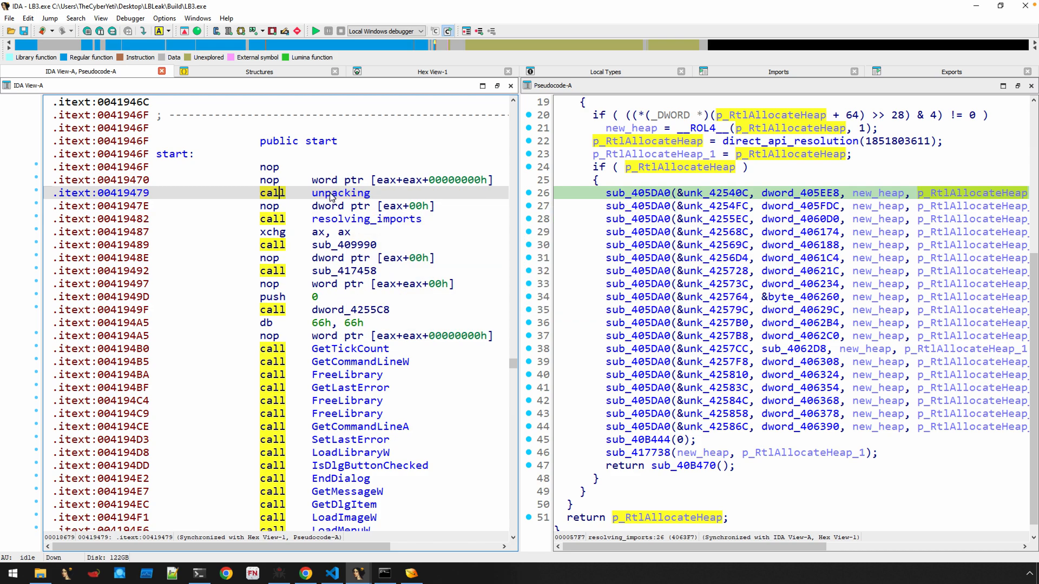
pyautogui.click(366, 218)
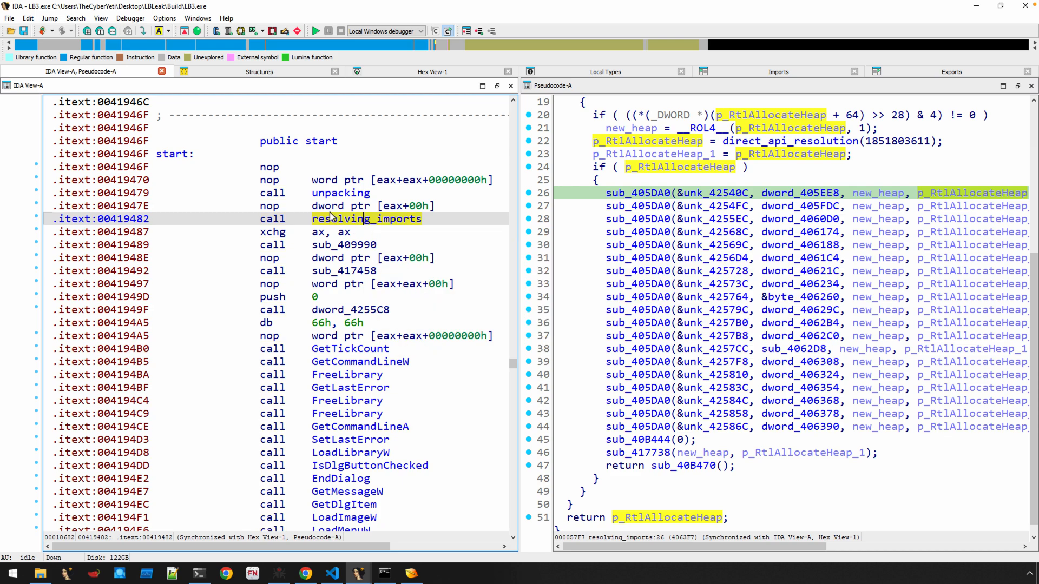
pyautogui.moveTo(344, 212)
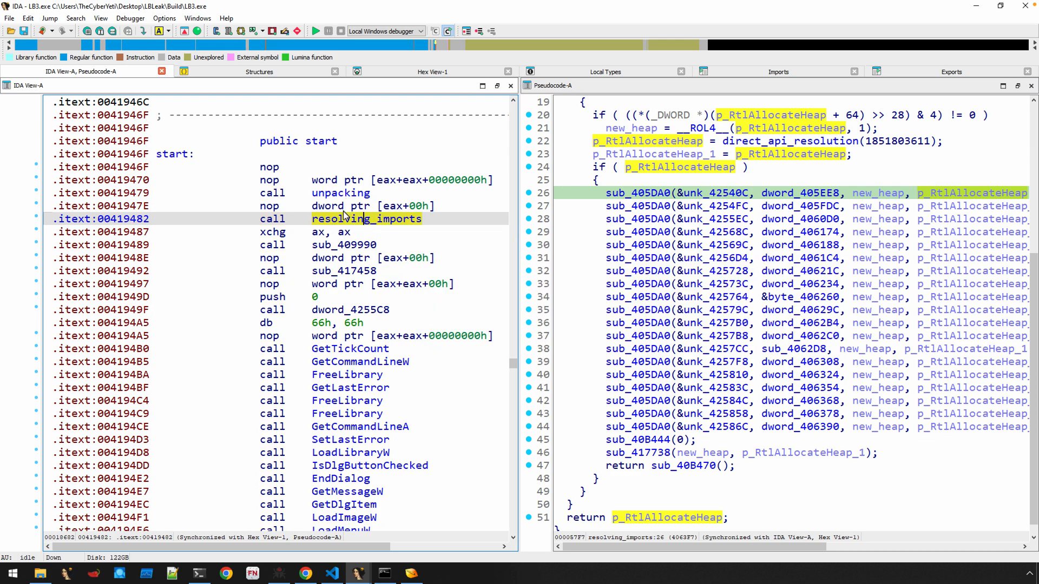
pyautogui.click(269, 180)
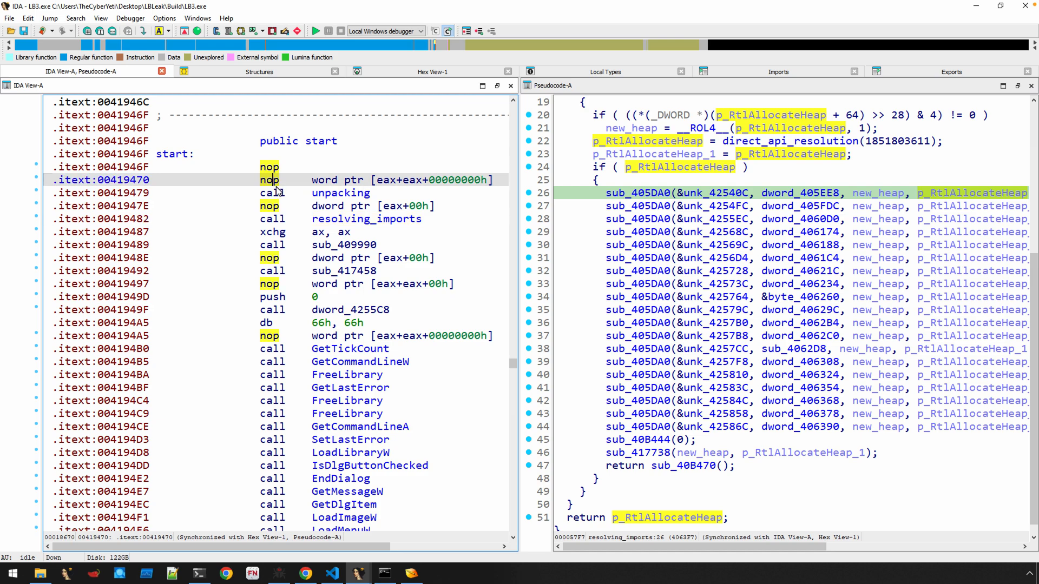
pyautogui.click(273, 192)
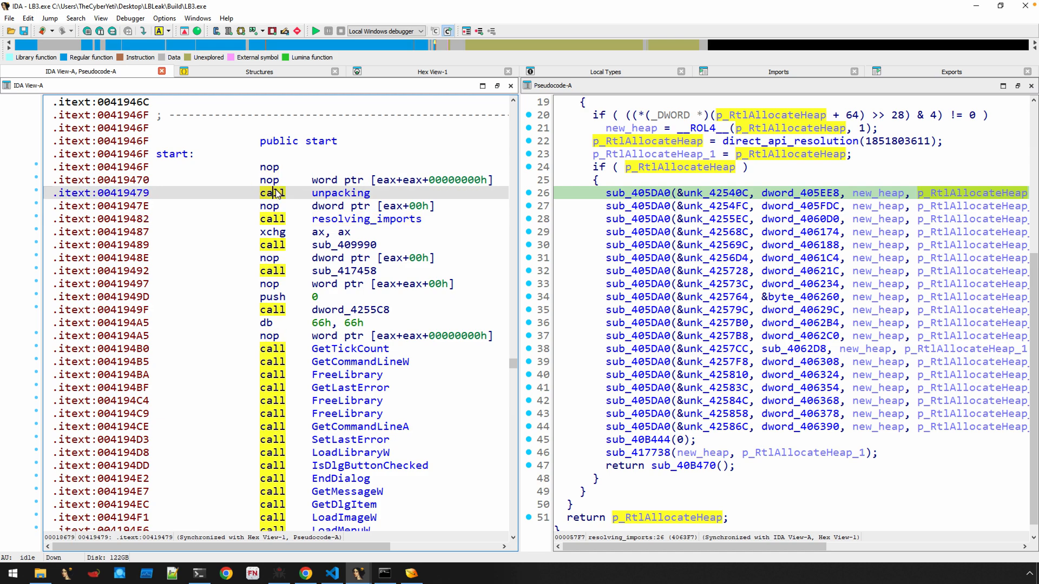